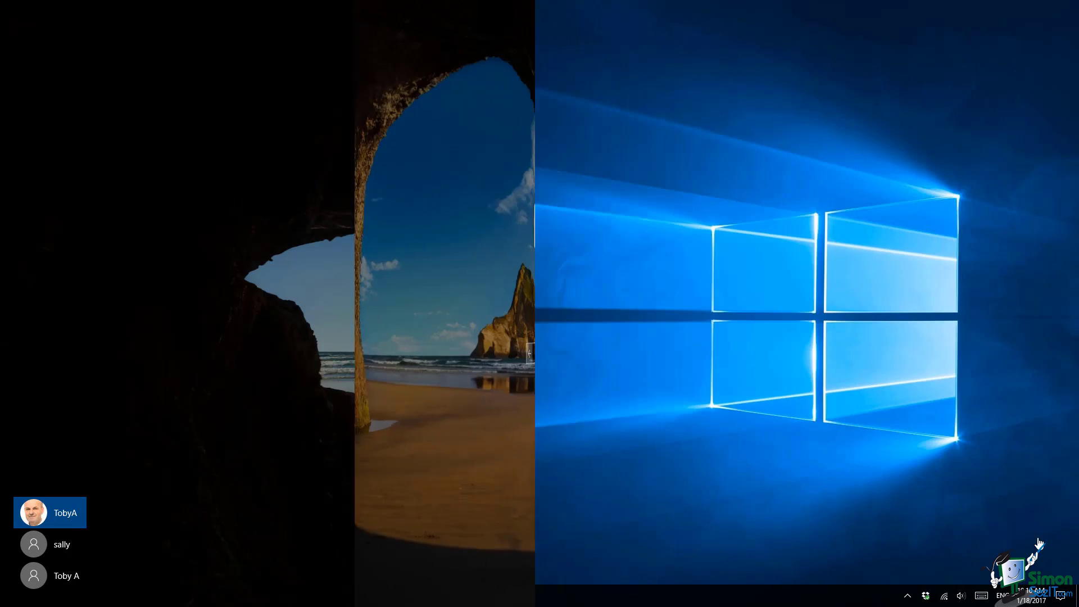
Sign in as TobyA and launch Windows Settings from the Start menu
{"action": "left_click", "coordinate": [50, 513]}
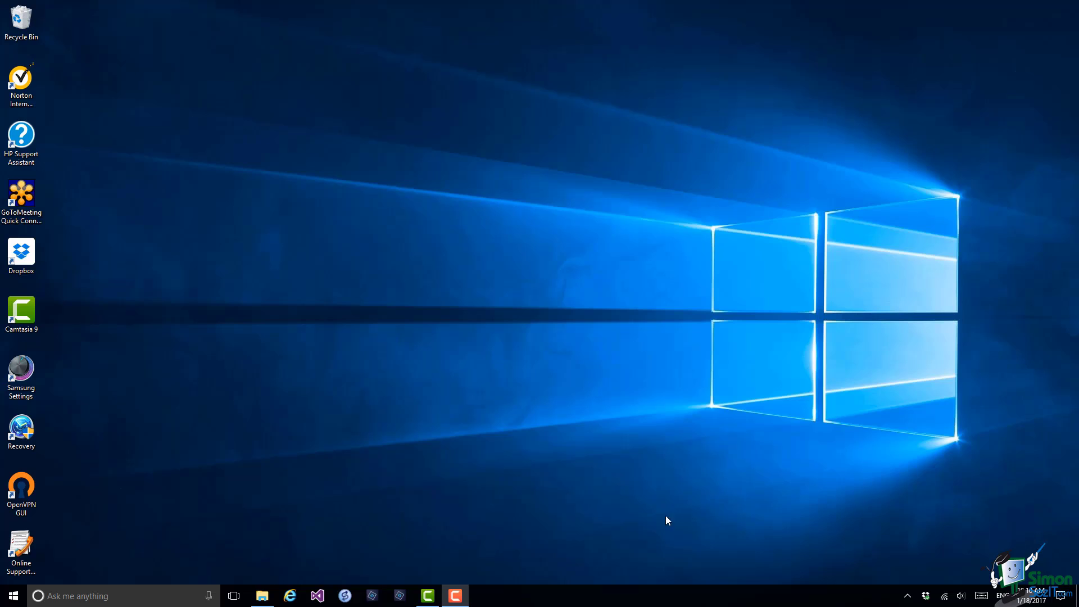
{"action": "left_click", "coordinate": [12, 595]}
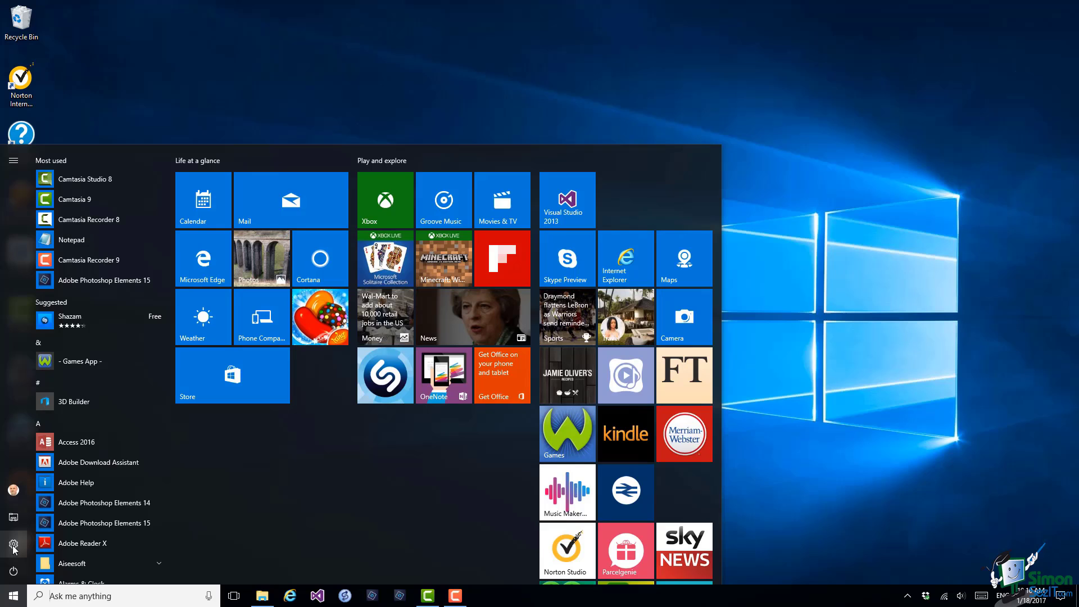
{"action": "mouse_move", "coordinate": [11, 553]}
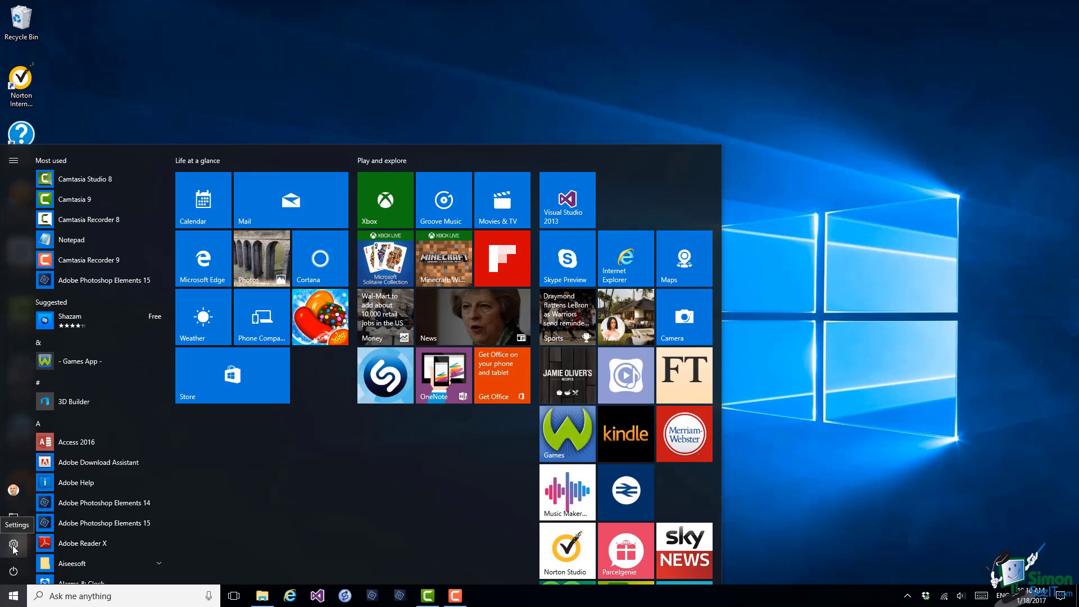
{"action": "left_click", "coordinate": [15, 541]}
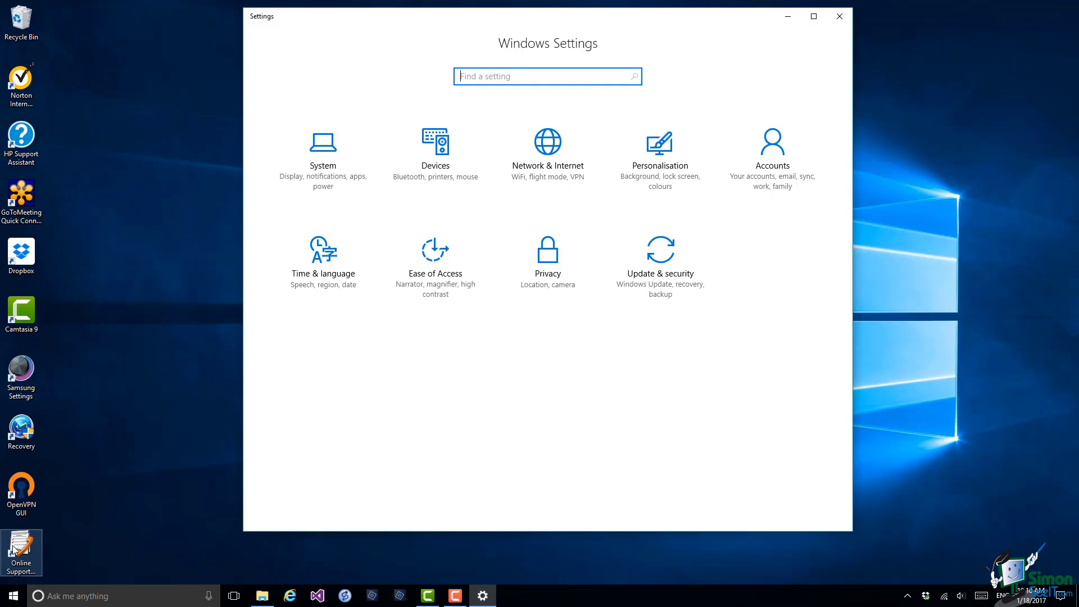
{"action": "mouse_move", "coordinate": [671, 363]}
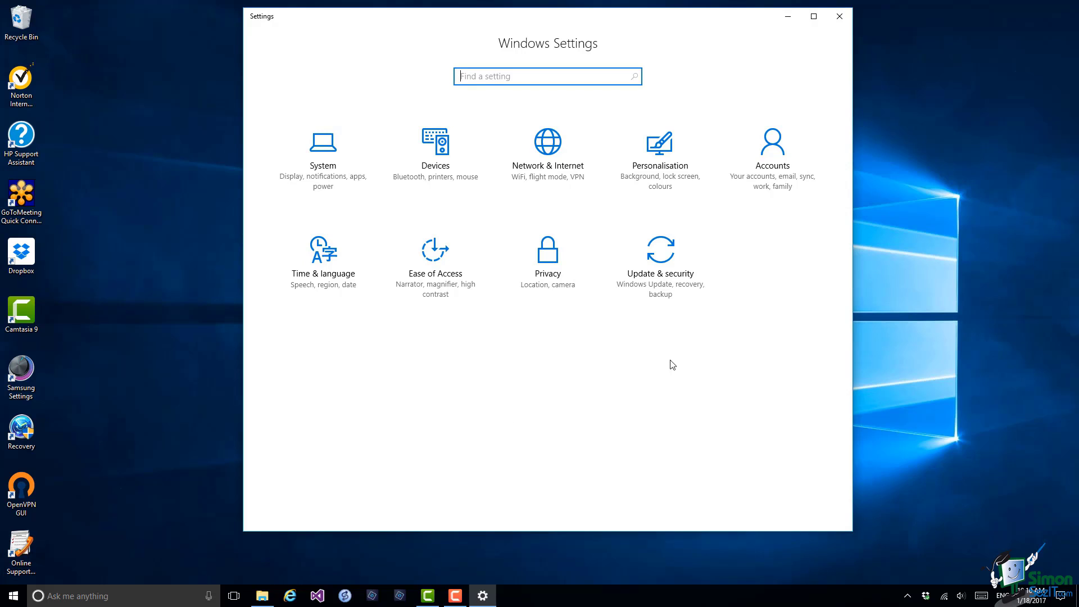
Open Accounts > Your info, showing TobyA as a local administrator account
{"action": "left_click", "coordinate": [772, 142]}
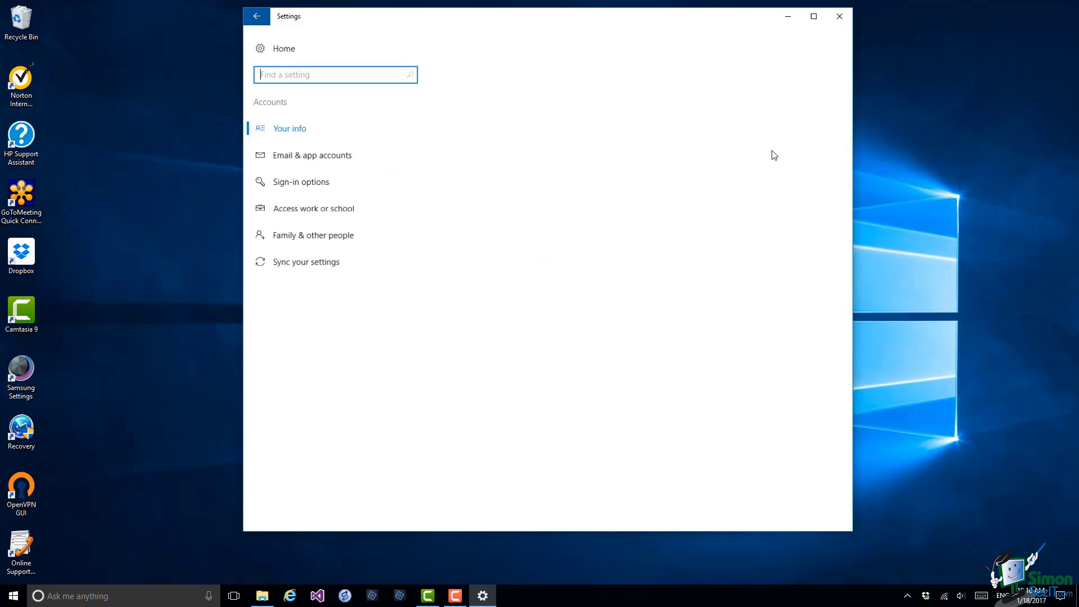
{"action": "left_click", "coordinate": [288, 128]}
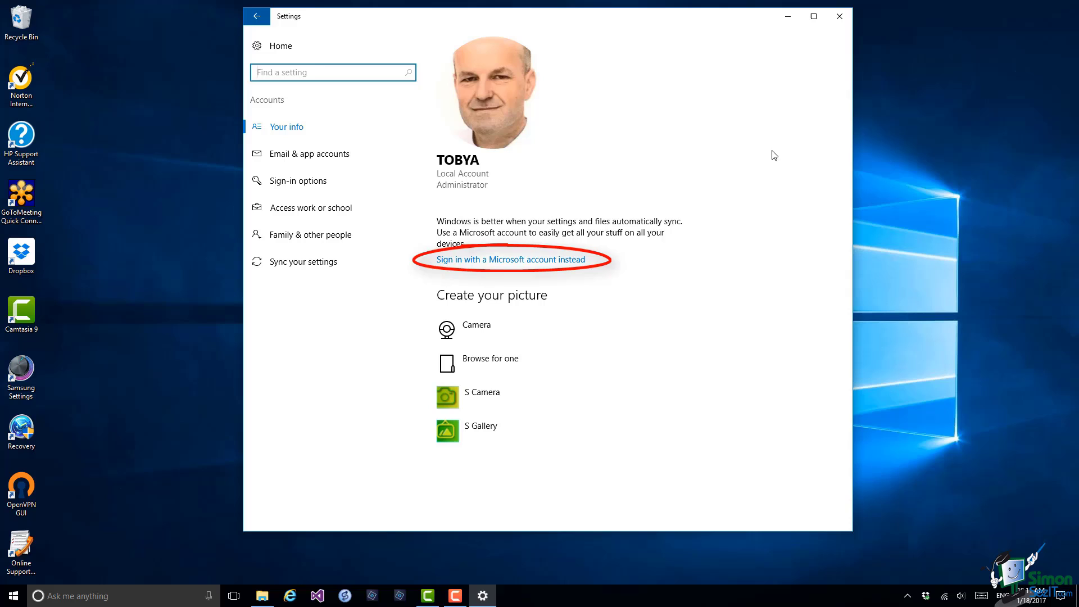
{"action": "mouse_move", "coordinate": [523, 267]}
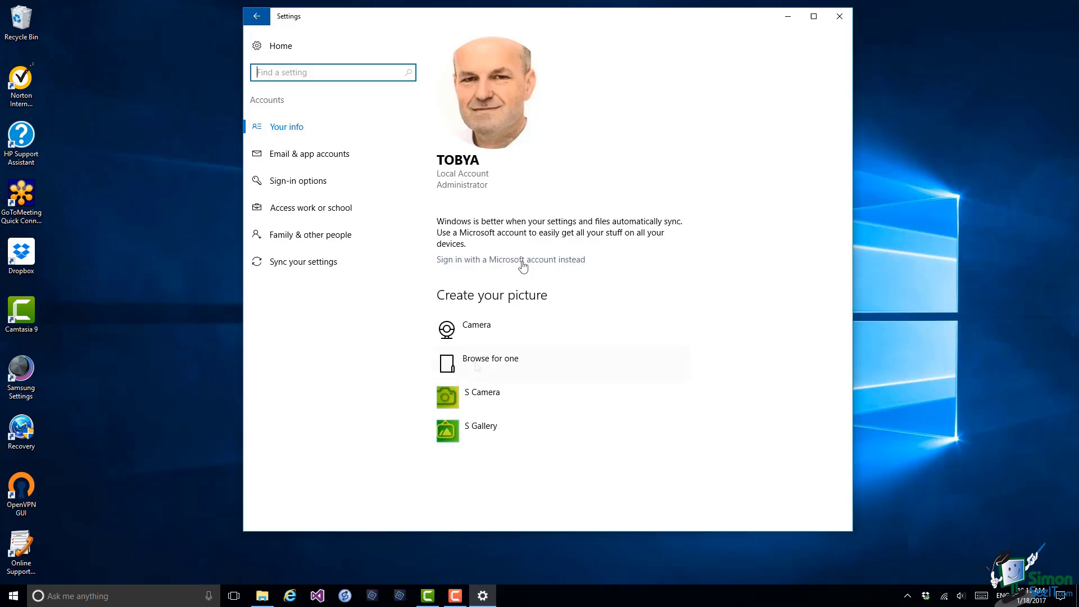
{"action": "mouse_move", "coordinate": [575, 303]}
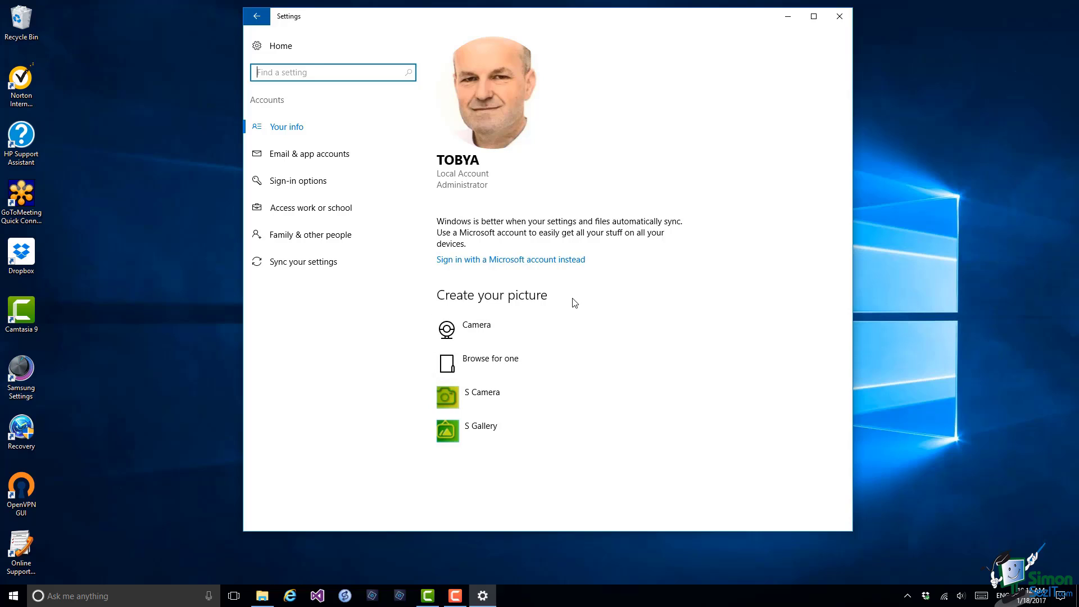
{"action": "mouse_move", "coordinate": [513, 326]}
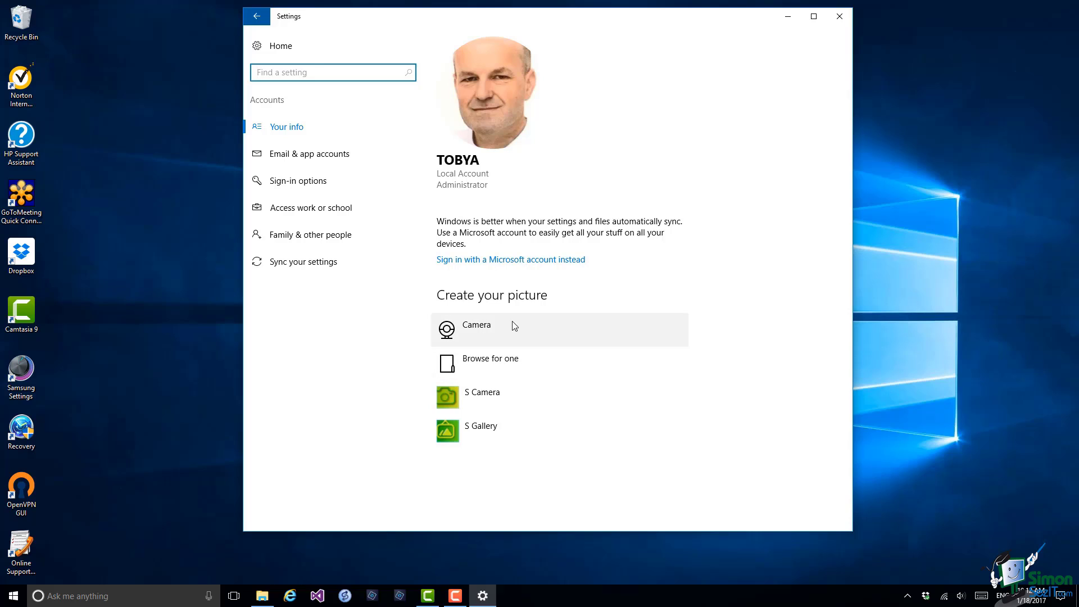
{"action": "mouse_move", "coordinate": [472, 330]}
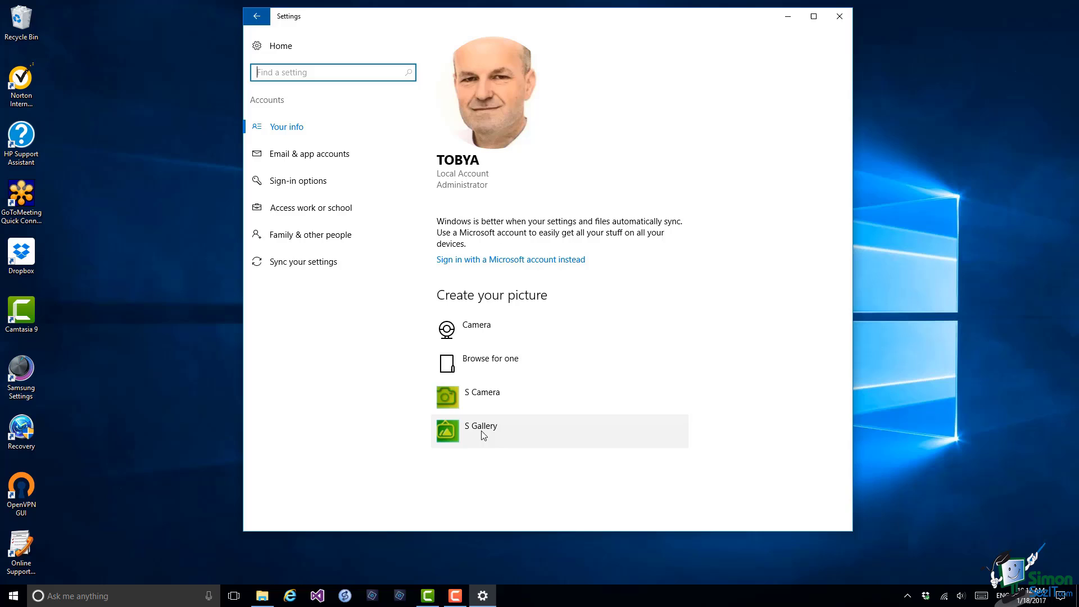
{"action": "mouse_move", "coordinate": [330, 153]}
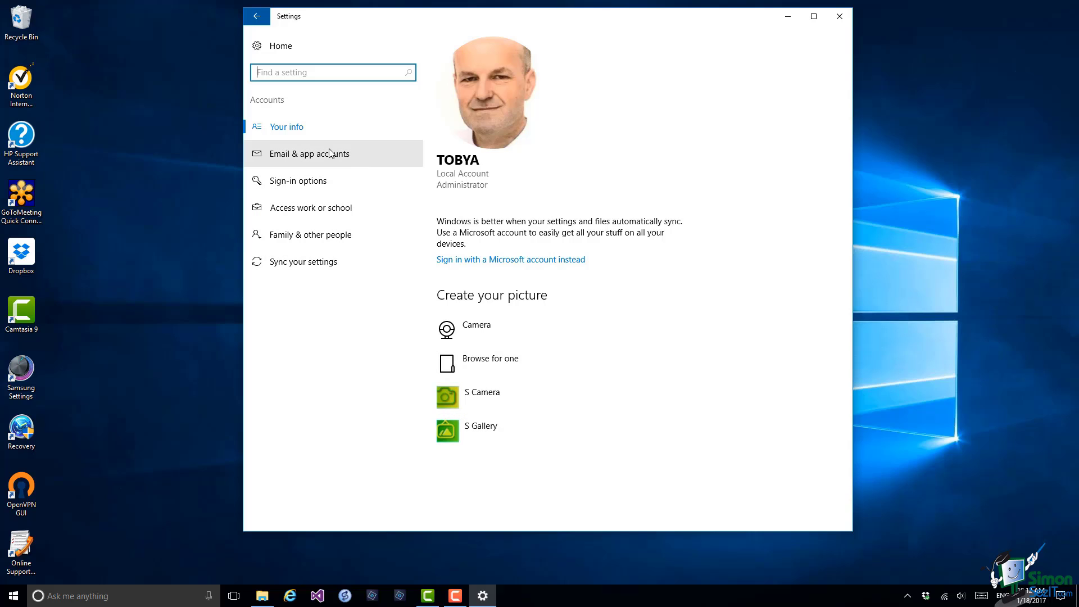
View the Email & app accounts page, which has no accounts added yet
{"action": "left_click", "coordinate": [309, 154]}
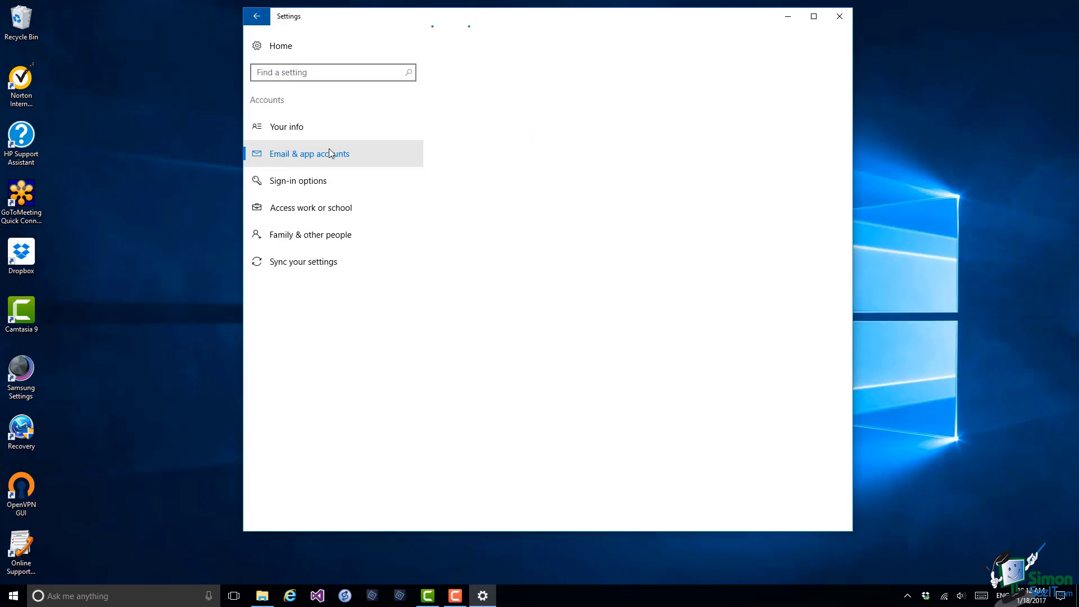
{"action": "left_click", "coordinate": [310, 153]}
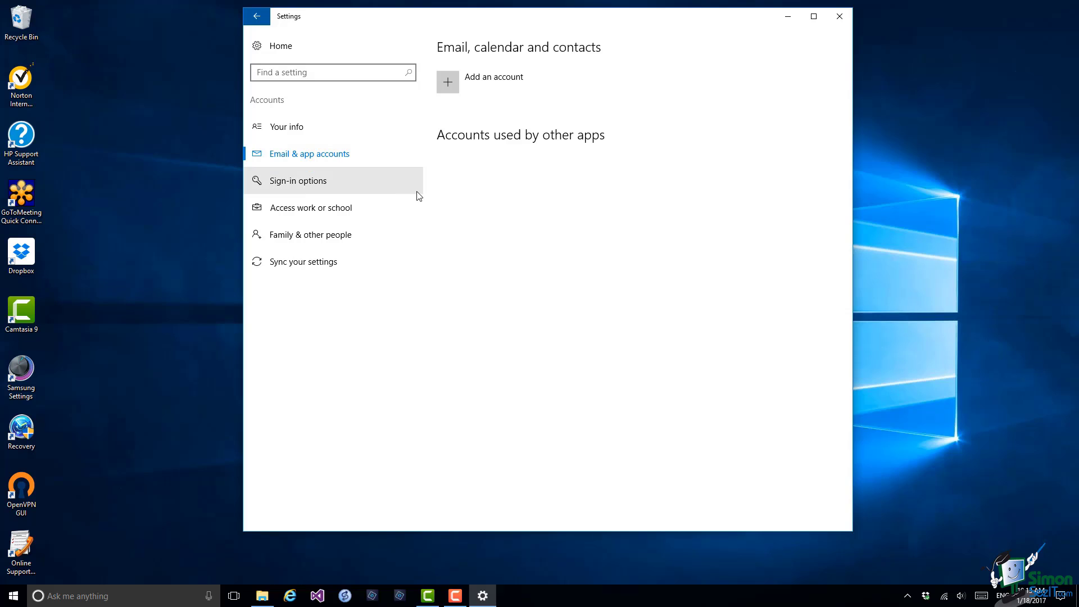
{"action": "mouse_move", "coordinate": [396, 185]}
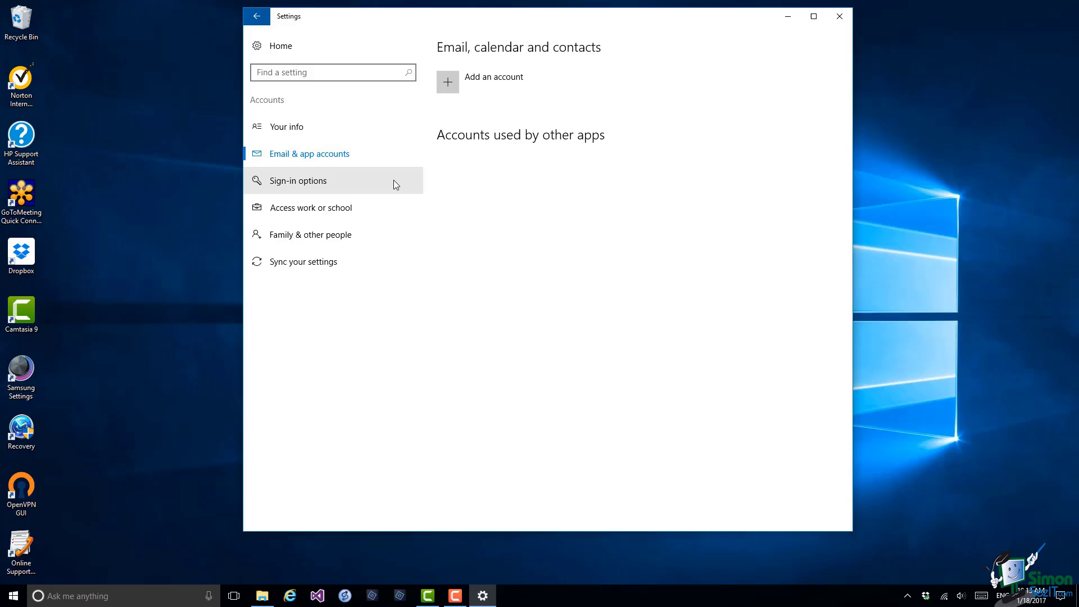
{"action": "mouse_move", "coordinate": [333, 214]}
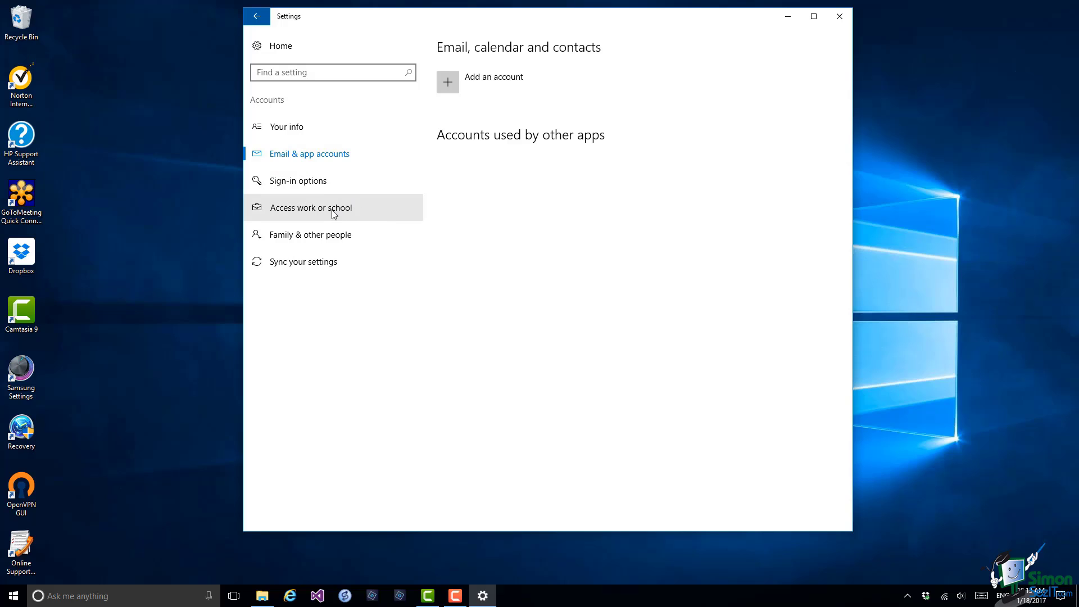
View the Access work or school page for connecting a work or school account
{"action": "left_click", "coordinate": [311, 207]}
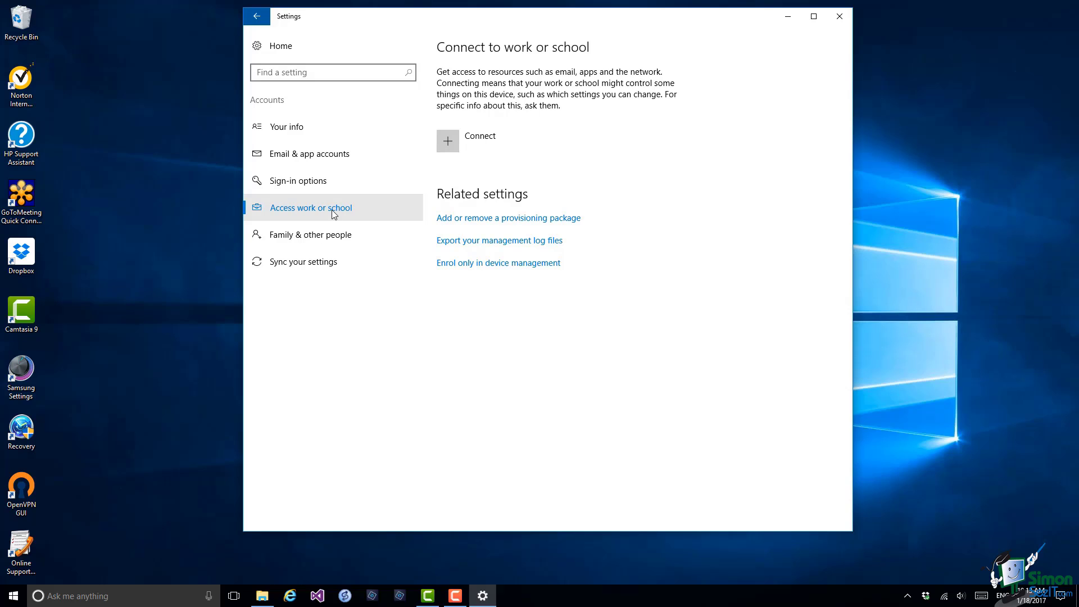
{"action": "mouse_move", "coordinate": [323, 268]}
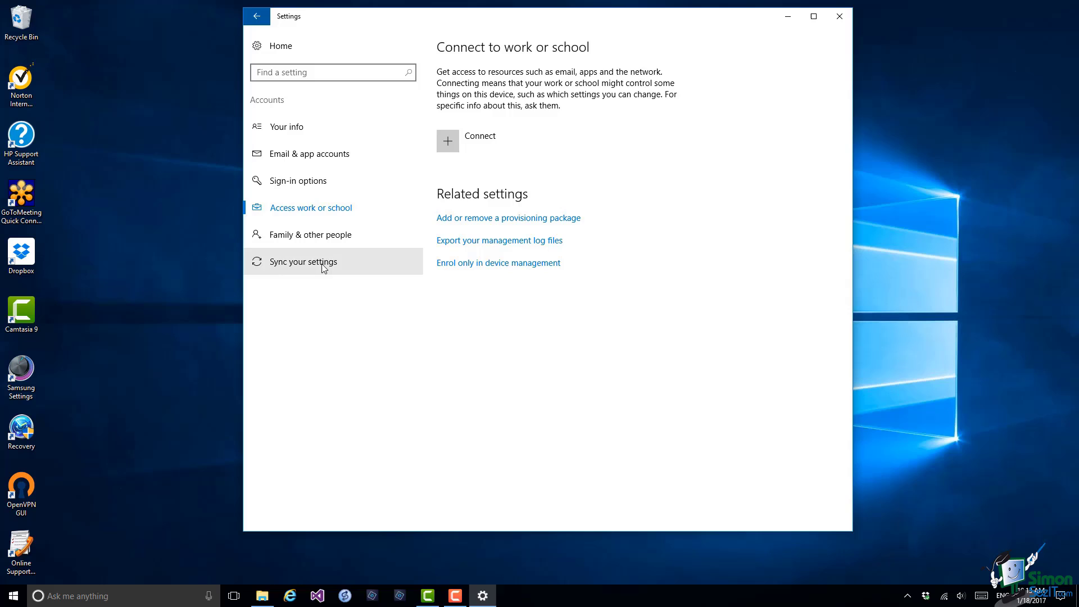
View Sync your settings, where syncing is unavailable for a local account
{"action": "left_click", "coordinate": [303, 262]}
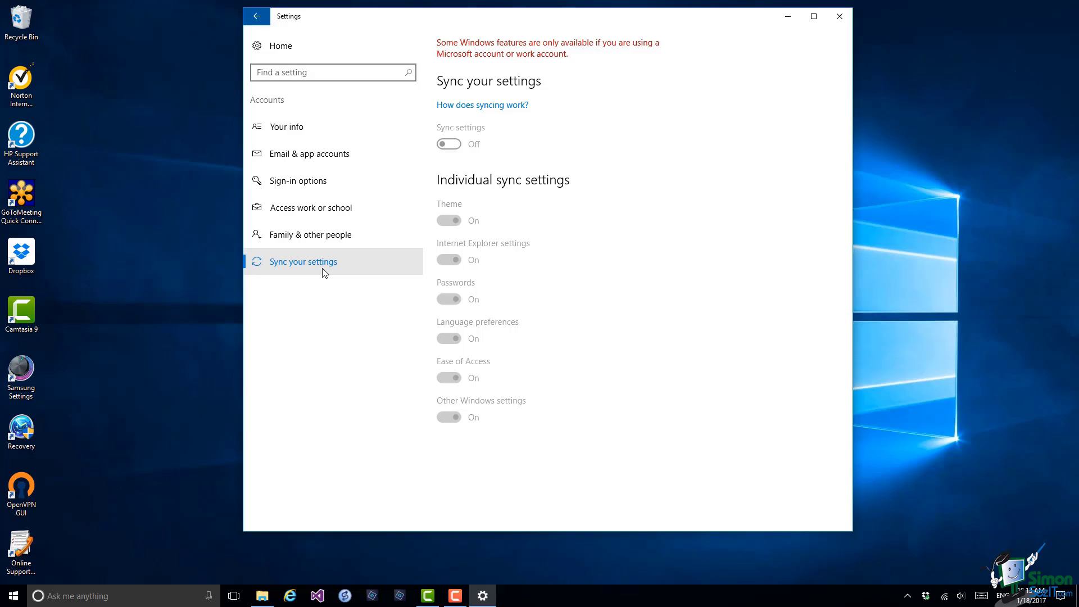
{"action": "mouse_move", "coordinate": [427, 277]}
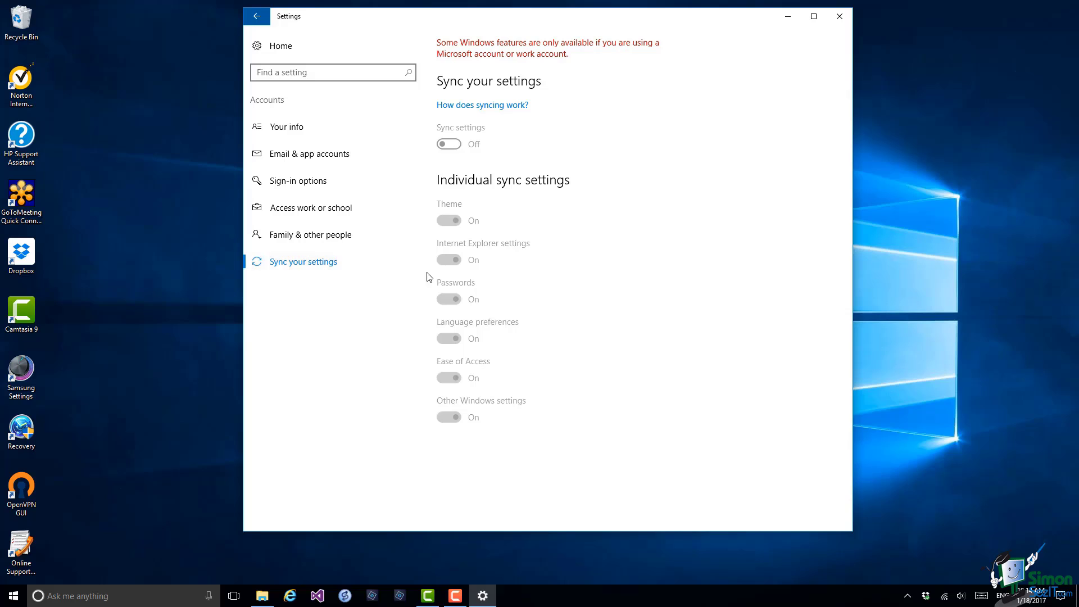
{"action": "mouse_move", "coordinate": [488, 254]}
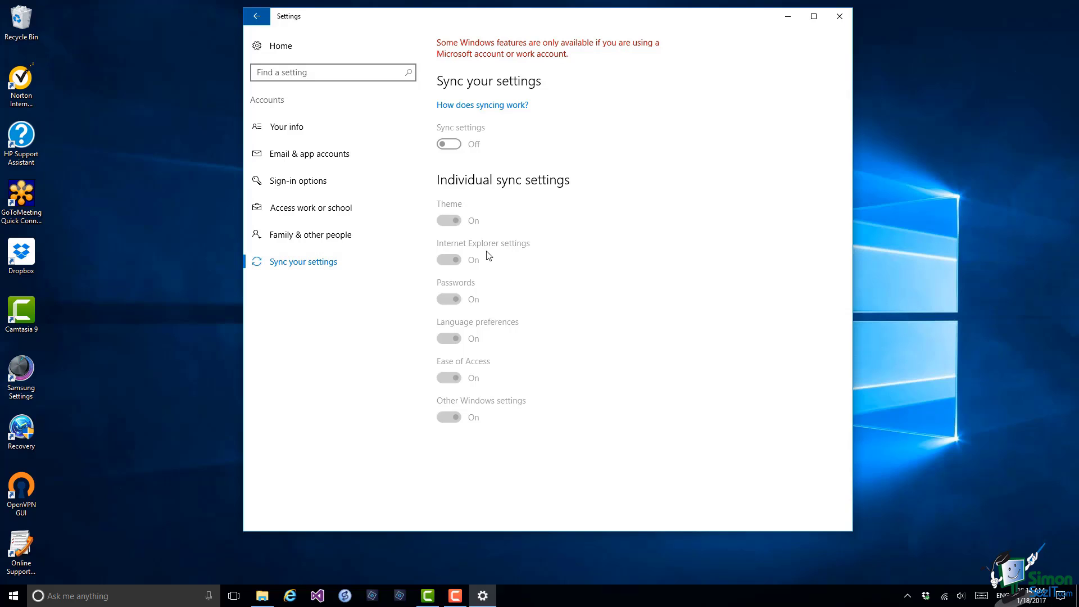
{"action": "mouse_move", "coordinate": [486, 278]}
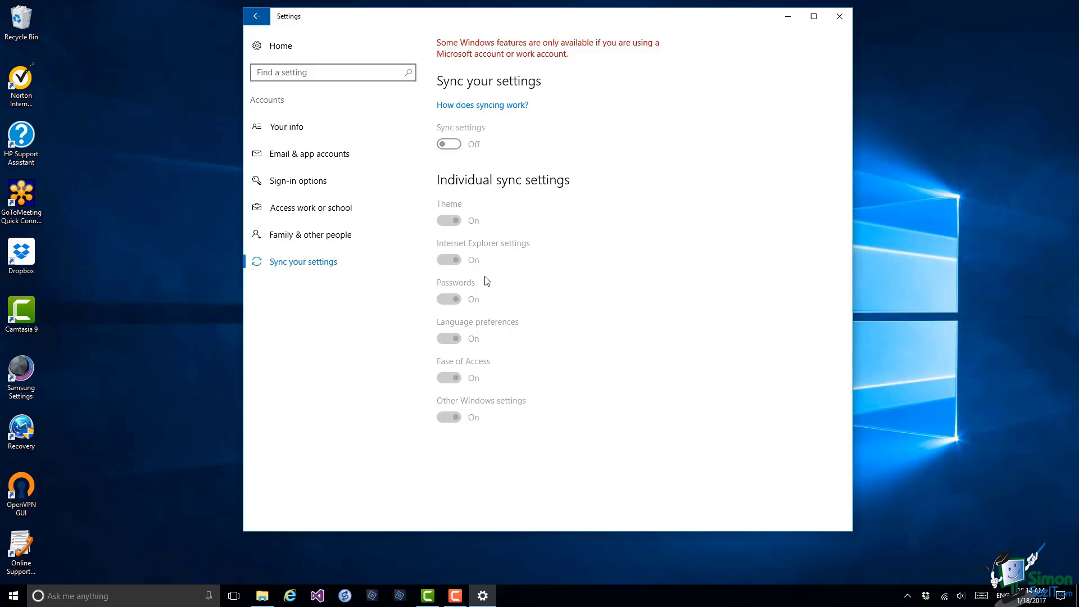
{"action": "mouse_move", "coordinate": [488, 327]}
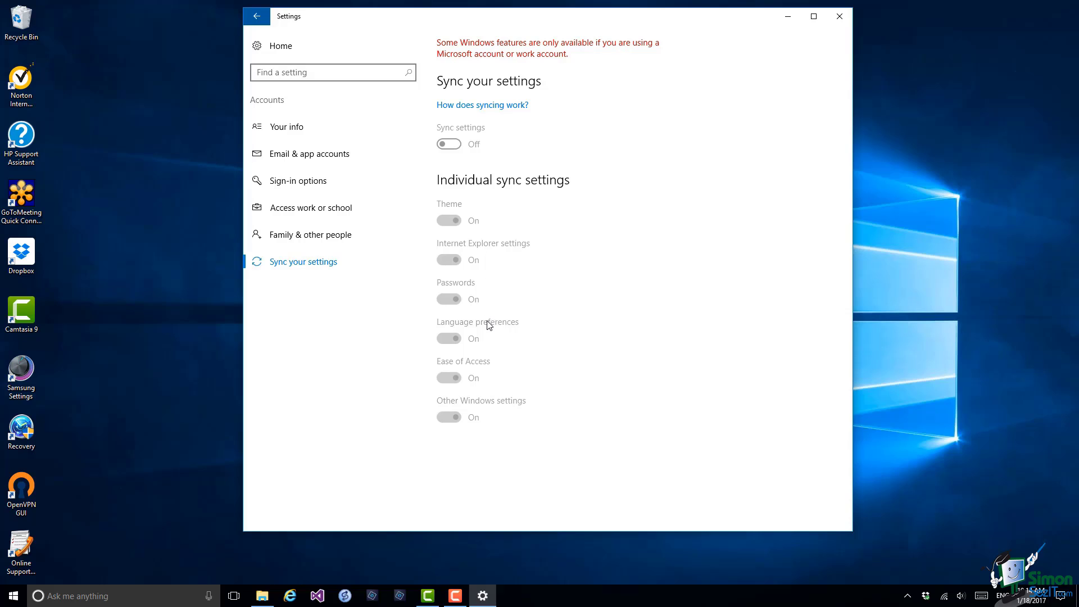
{"action": "mouse_move", "coordinate": [494, 405]}
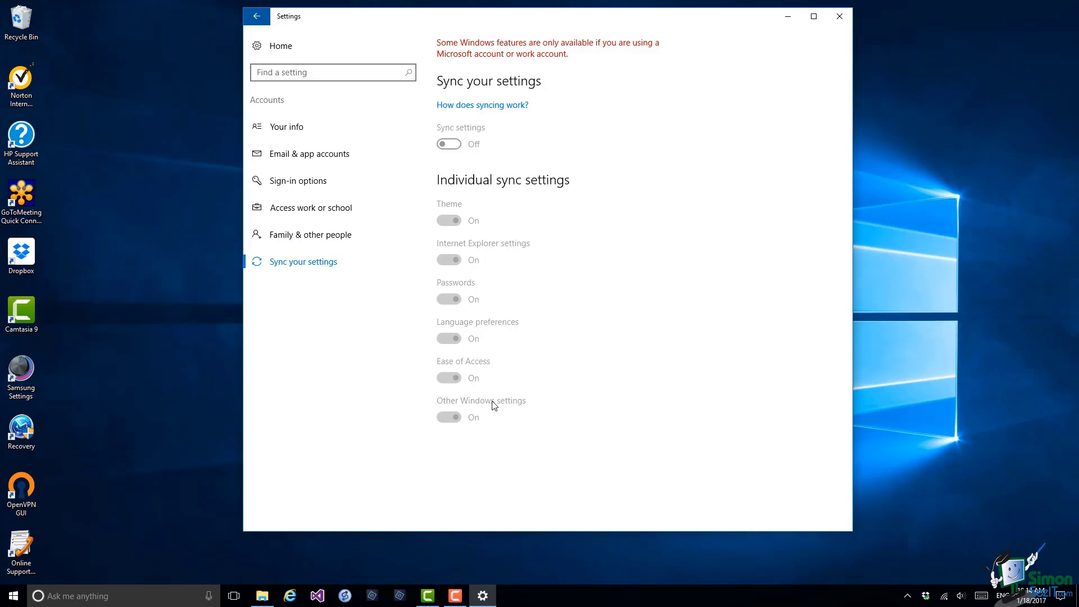
{"action": "mouse_move", "coordinate": [495, 409]}
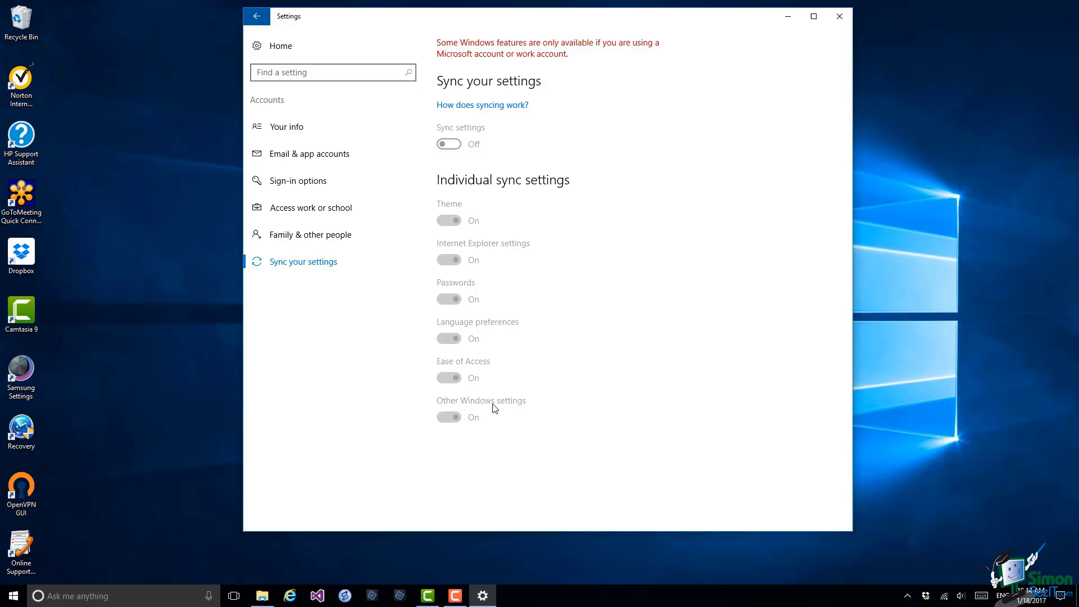
{"action": "mouse_move", "coordinate": [320, 238]}
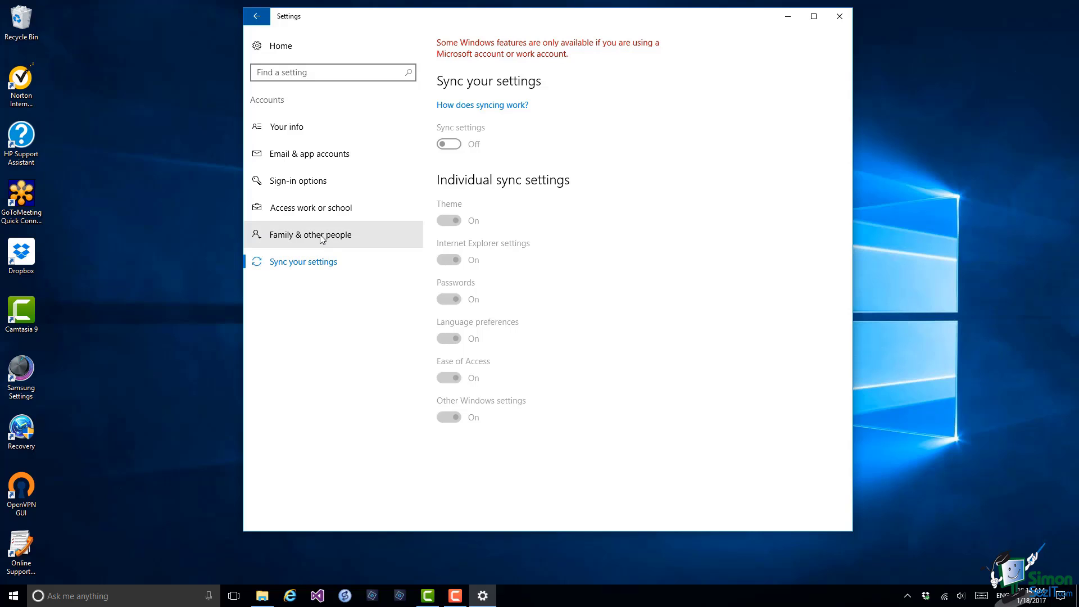
{"action": "left_click", "coordinate": [311, 234]}
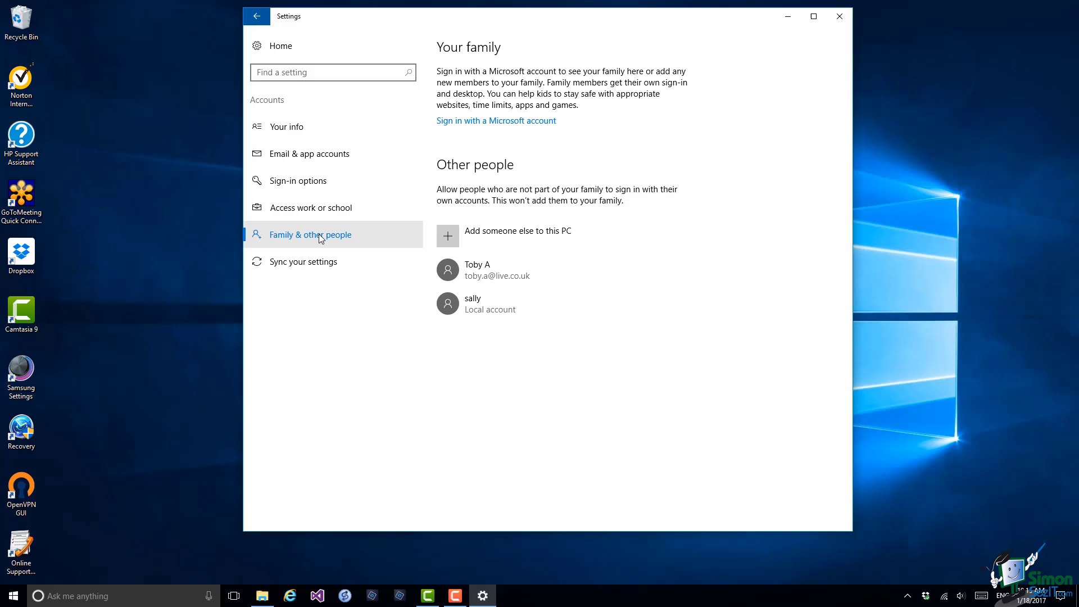
{"action": "mouse_move", "coordinate": [552, 273]}
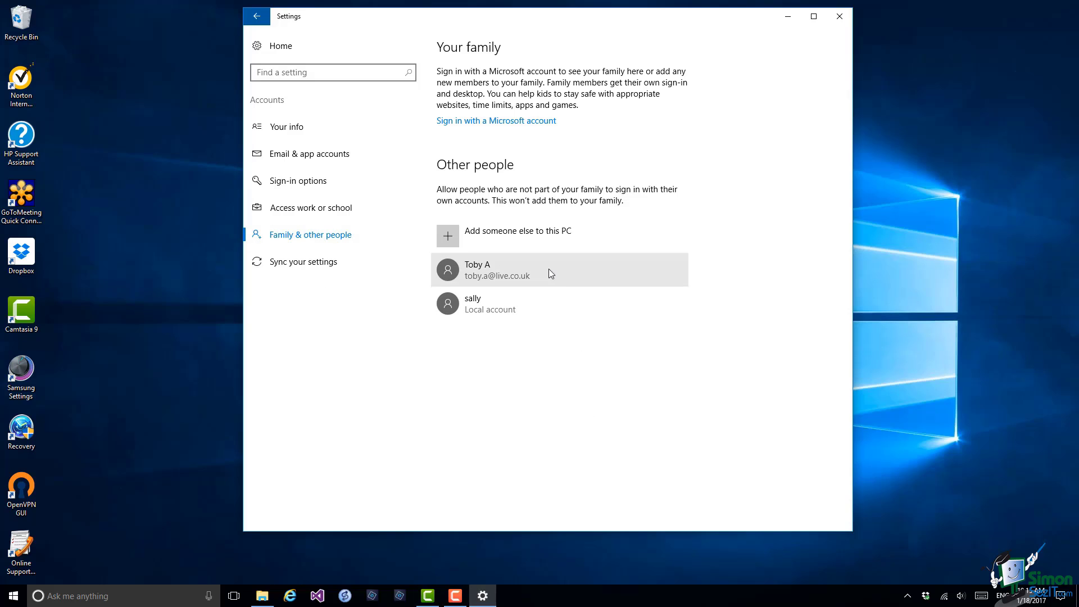
{"action": "mouse_move", "coordinate": [508, 264]}
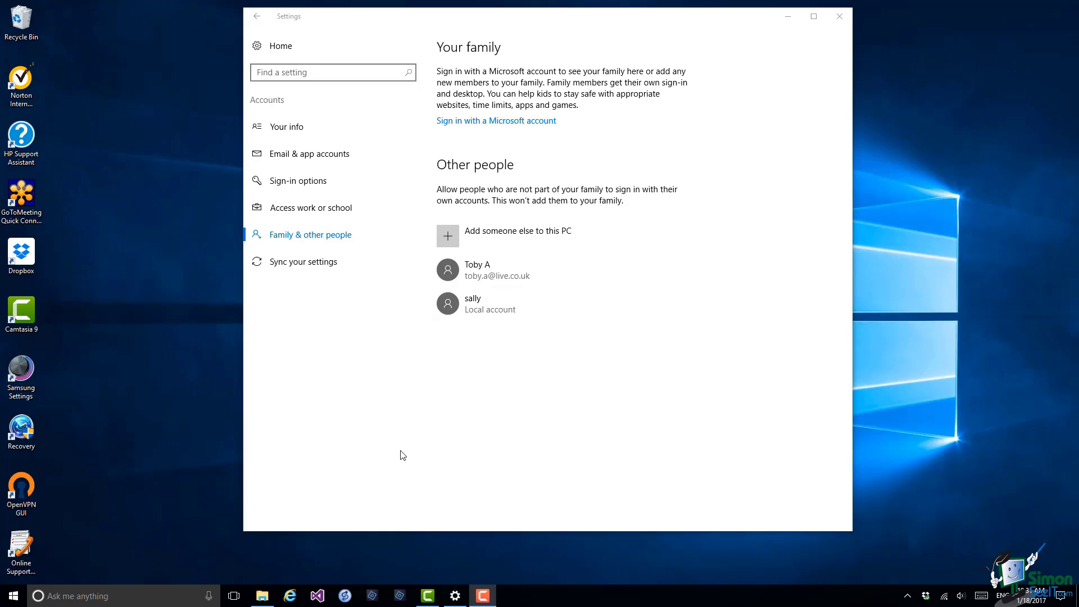
{"action": "mouse_move", "coordinate": [300, 186]}
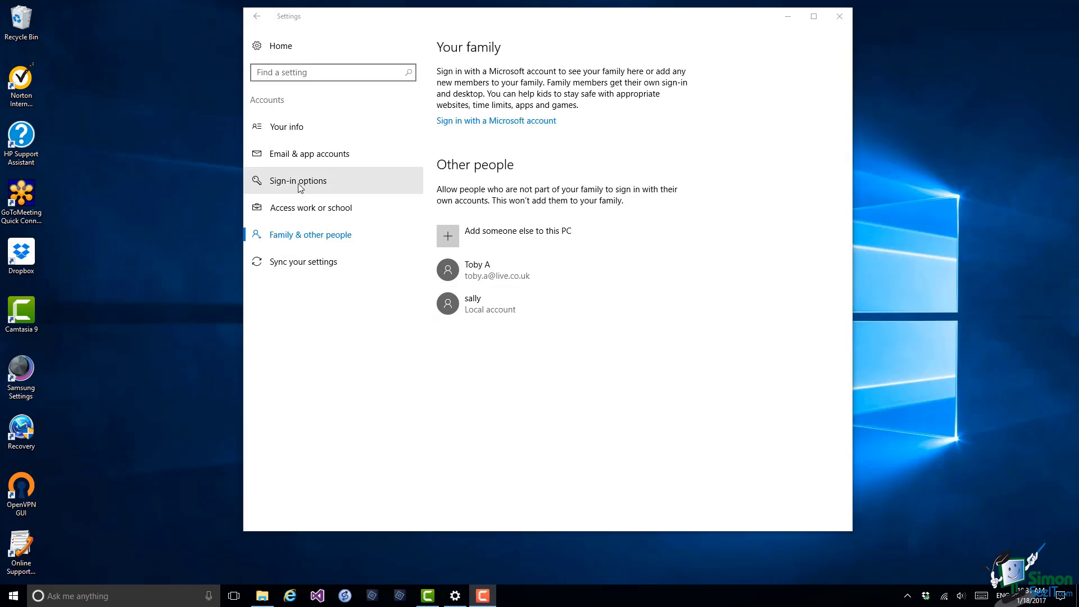
Keep Require sign-in set to 'When PC wakes up from sleep' on Sign-in options
{"action": "left_click", "coordinate": [298, 180]}
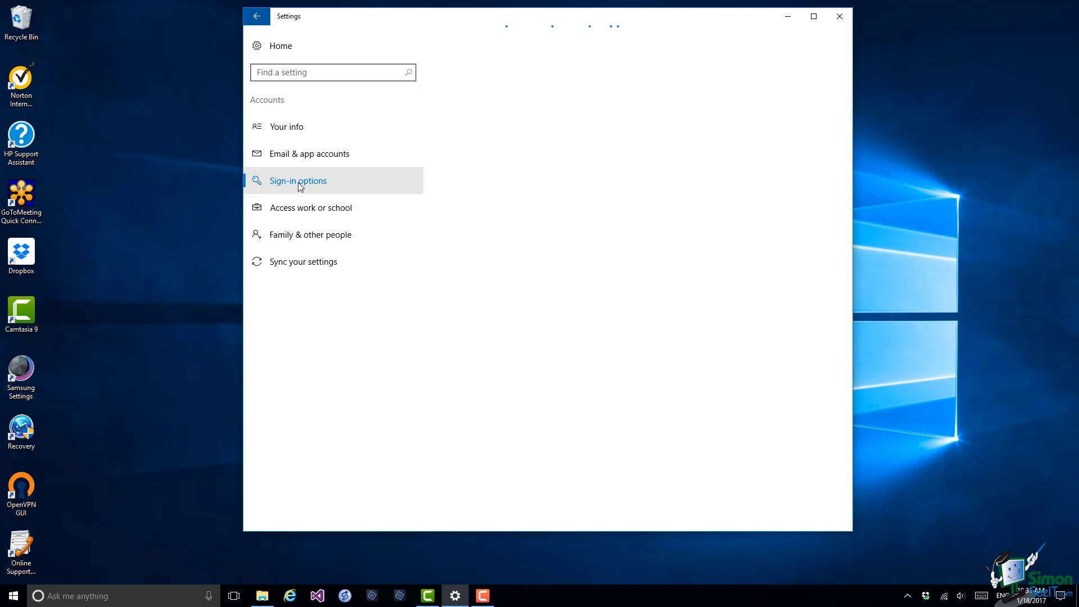
{"action": "left_click", "coordinate": [298, 180]}
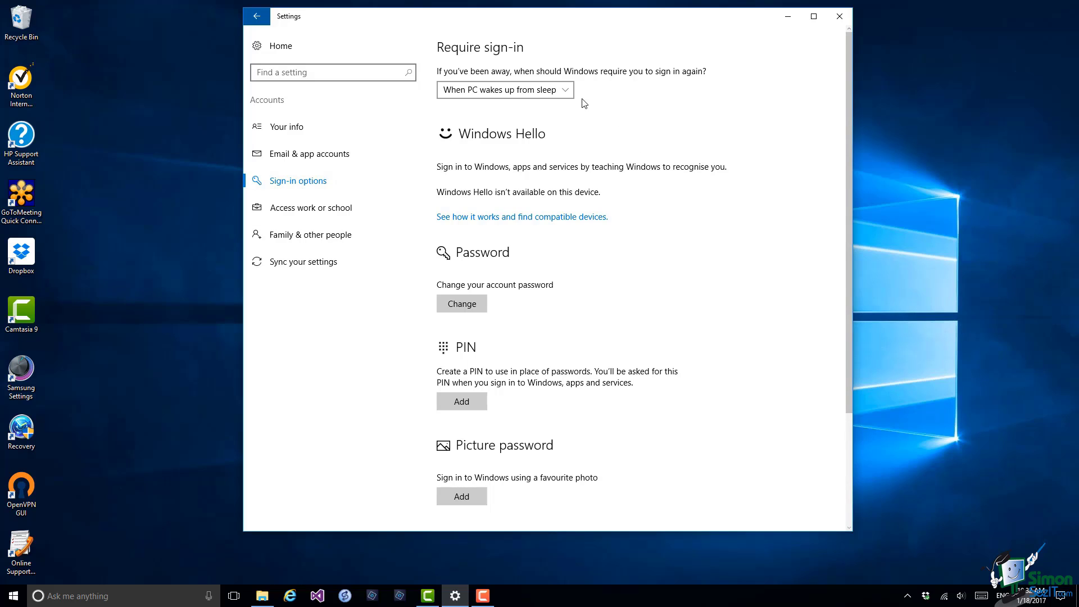
{"action": "mouse_move", "coordinate": [578, 97]}
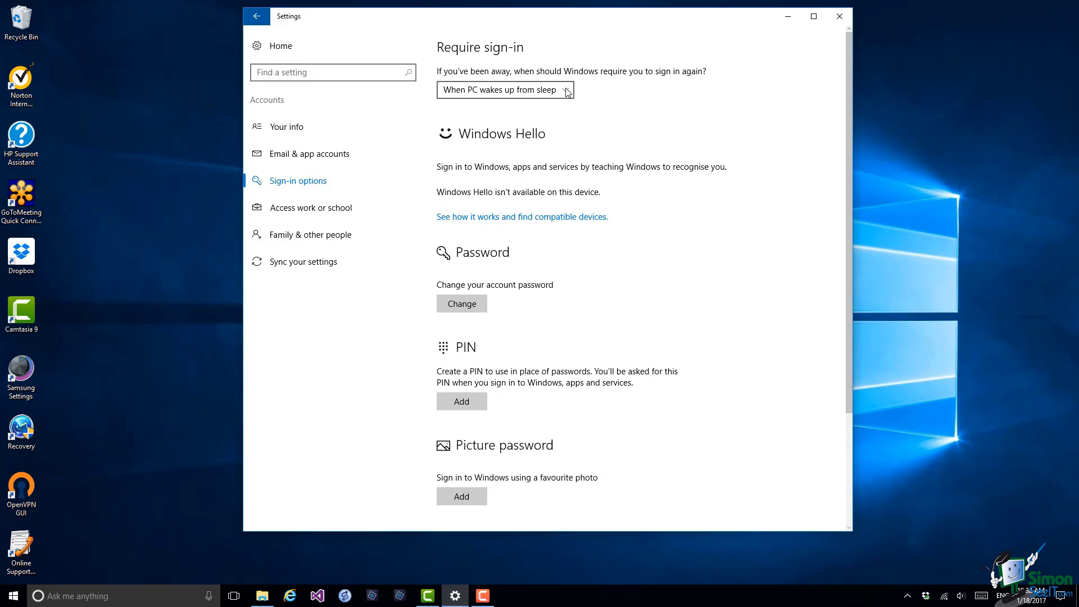
{"action": "left_click", "coordinate": [505, 90]}
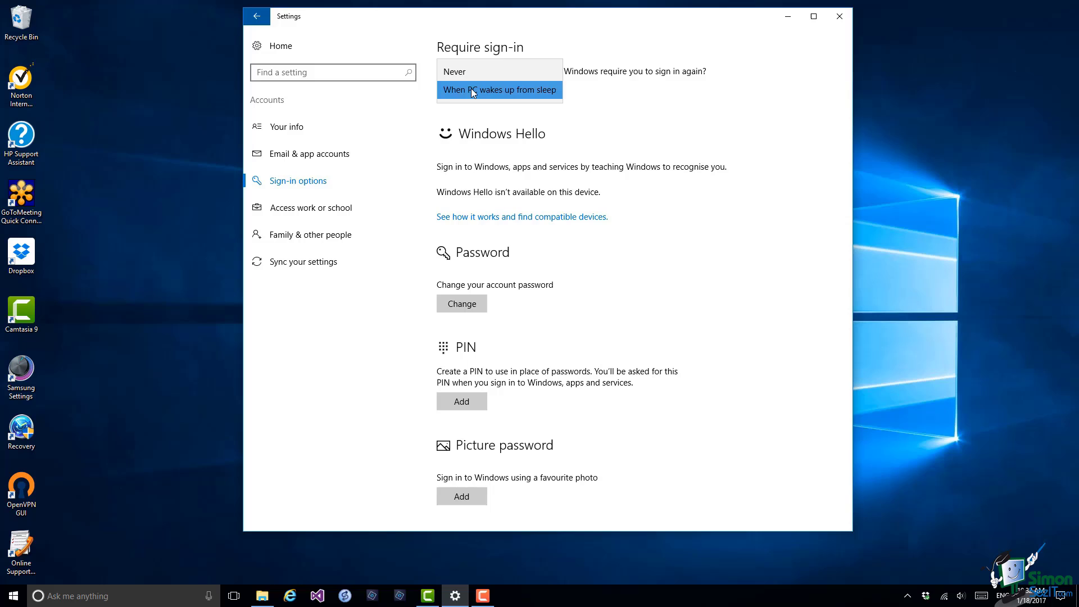
{"action": "left_click", "coordinate": [500, 90]}
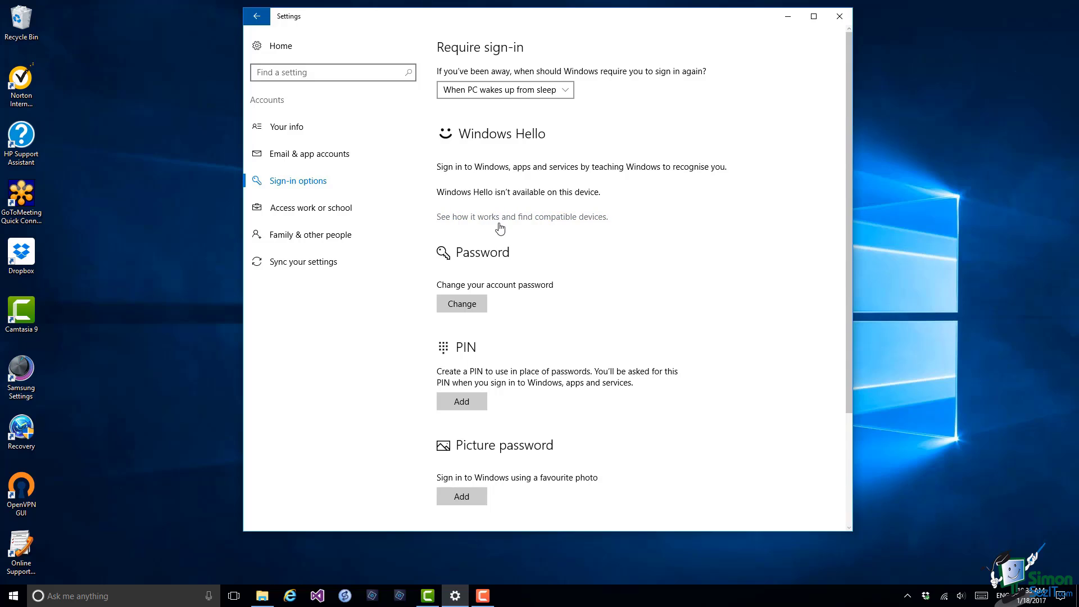
{"action": "mouse_move", "coordinate": [505, 222]}
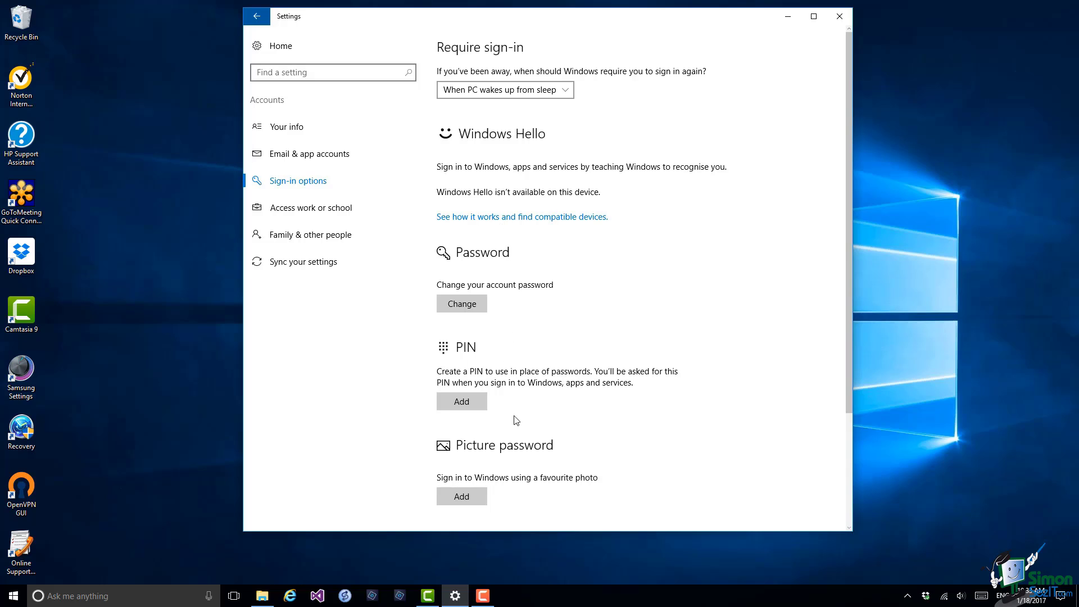
{"action": "mouse_move", "coordinate": [510, 416]}
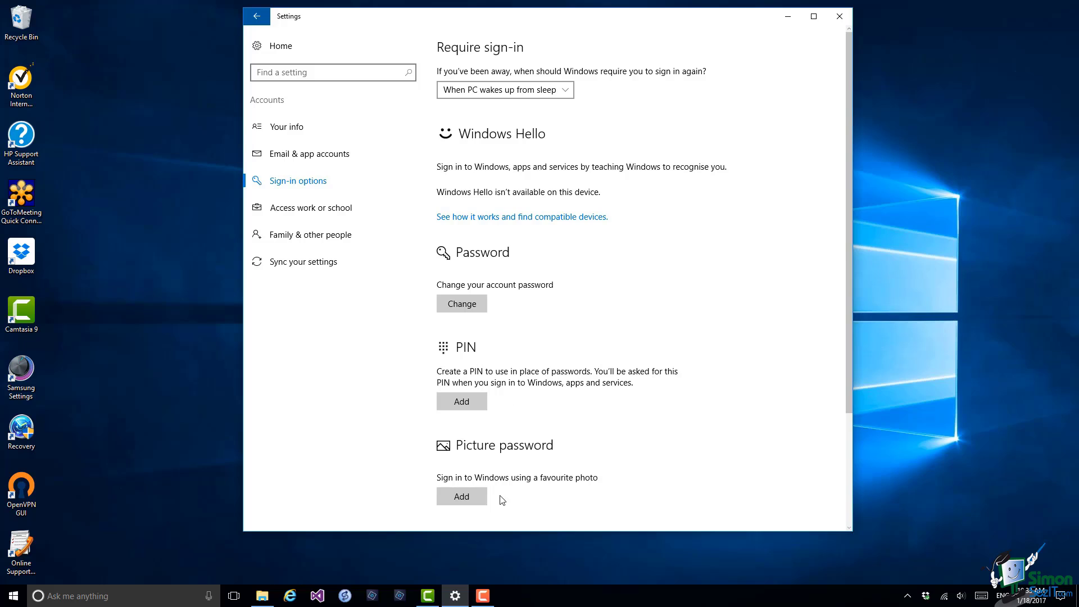
{"action": "mouse_move", "coordinate": [504, 496]}
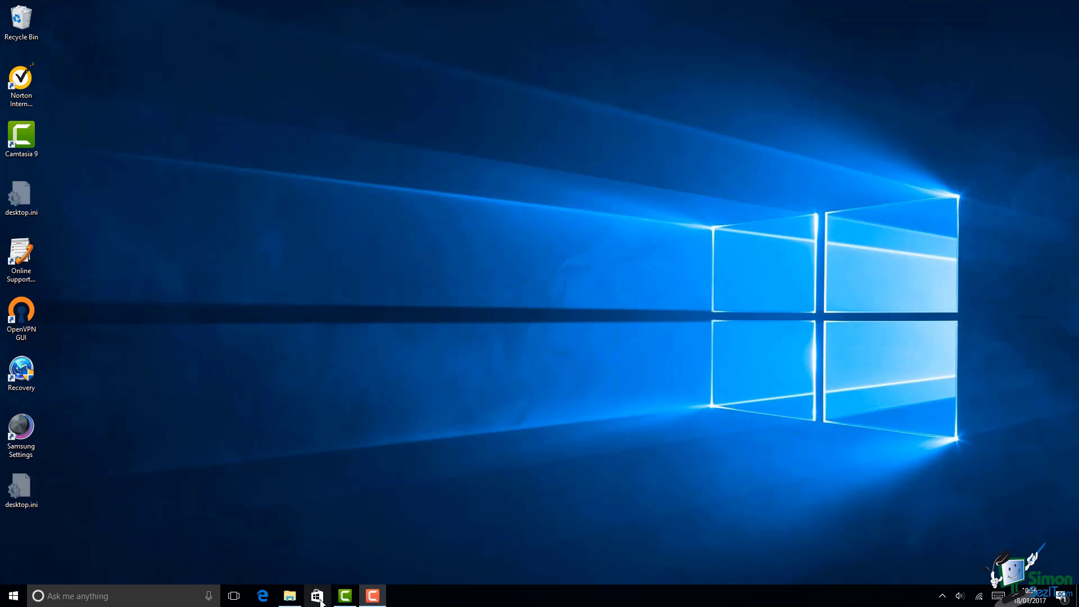
{"action": "mouse_move", "coordinate": [317, 596]}
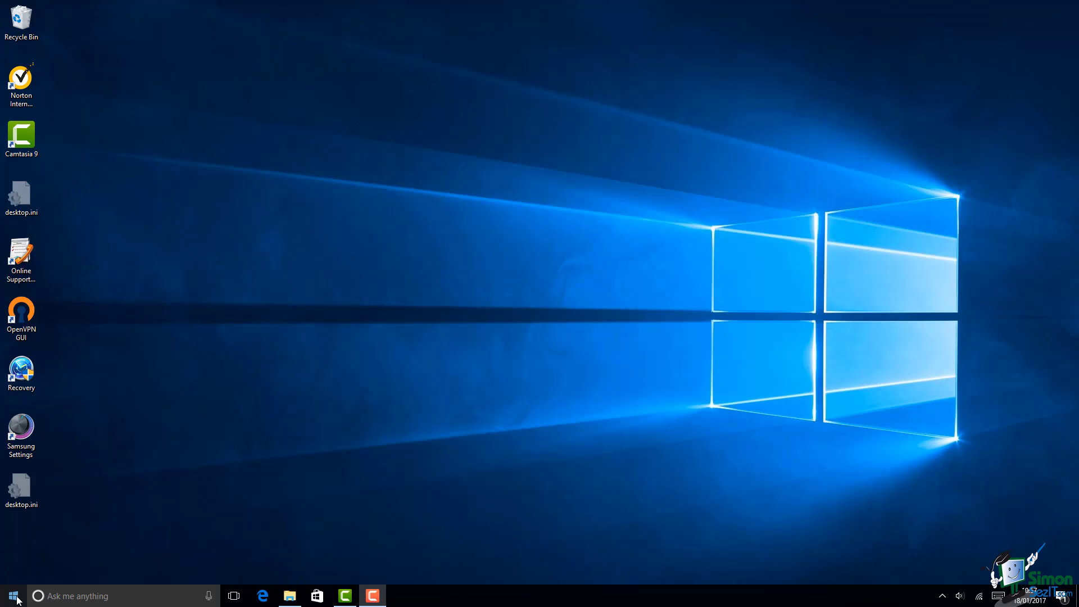
Reopen Windows Settings from Start and go to Accounts
{"action": "left_click", "coordinate": [8, 594]}
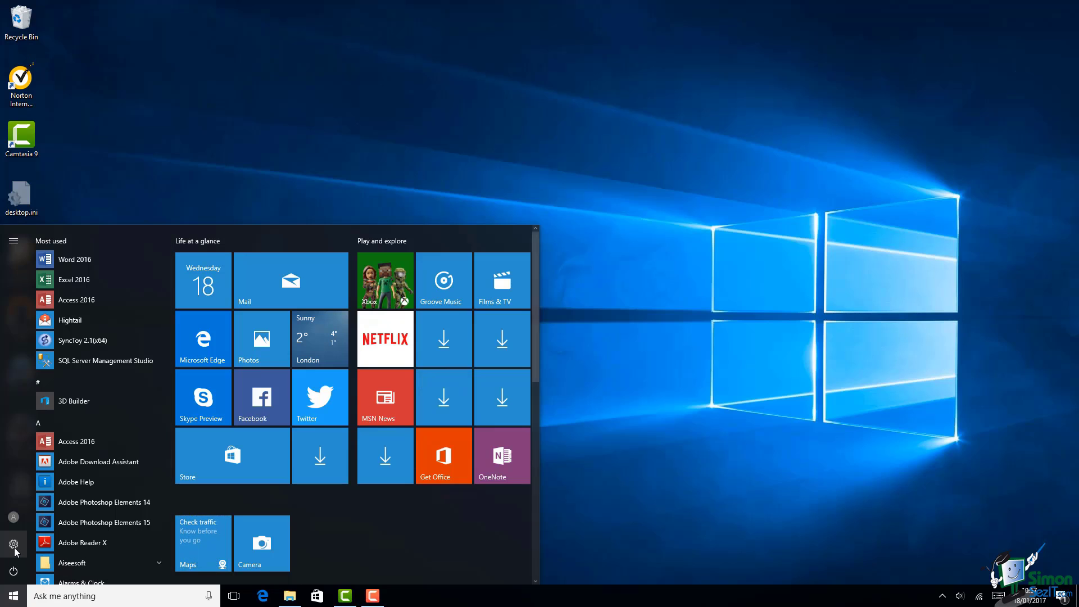
{"action": "left_click", "coordinate": [13, 544]}
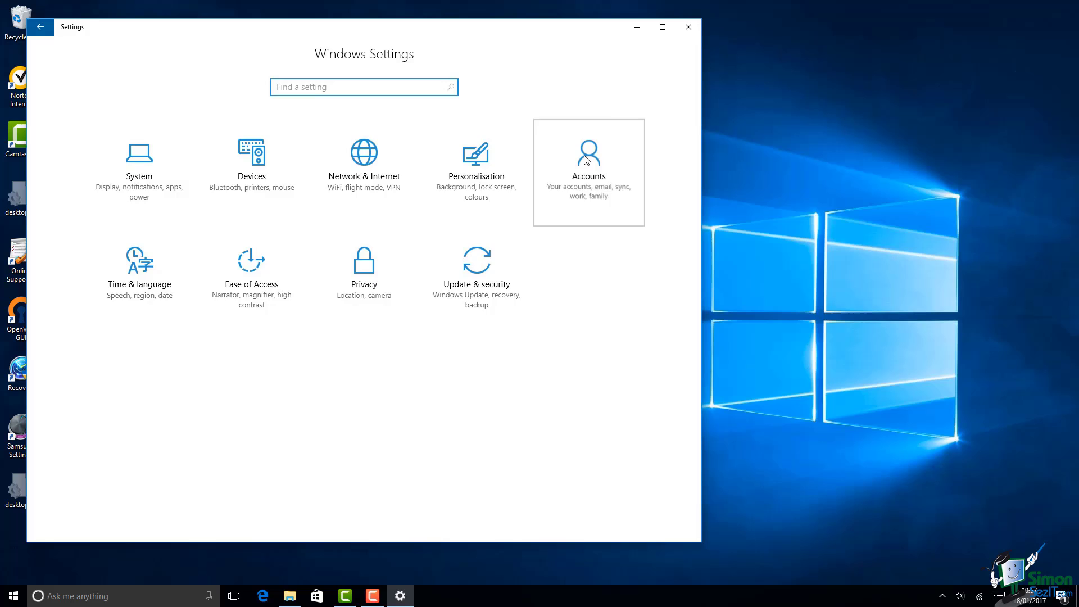
{"action": "left_click", "coordinate": [589, 160]}
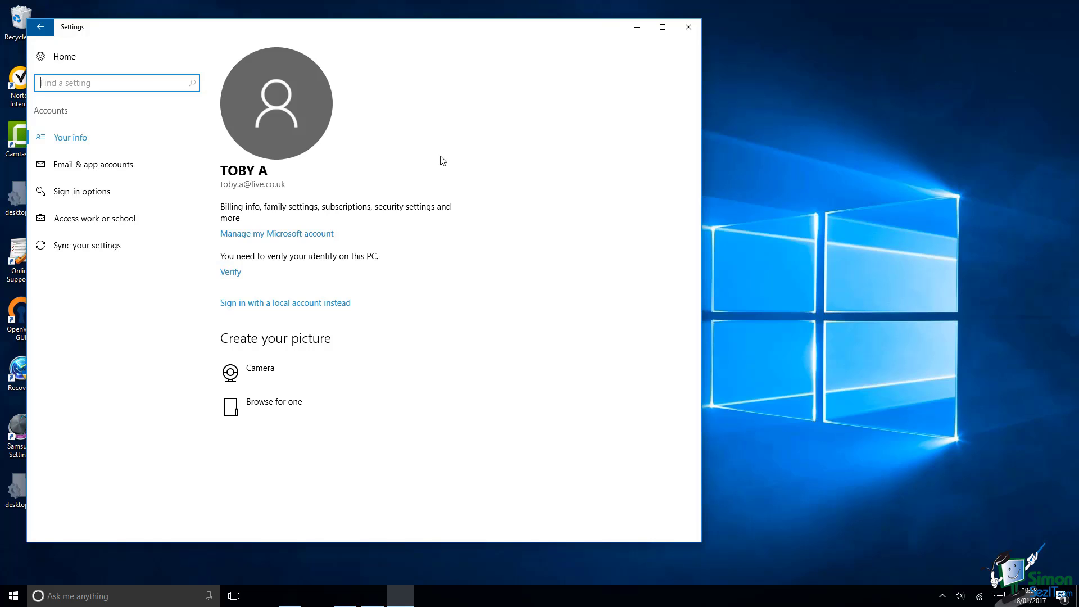
View Email & app accounts, then Sign-in options requiring administrator rights to change
{"action": "left_click", "coordinate": [93, 164]}
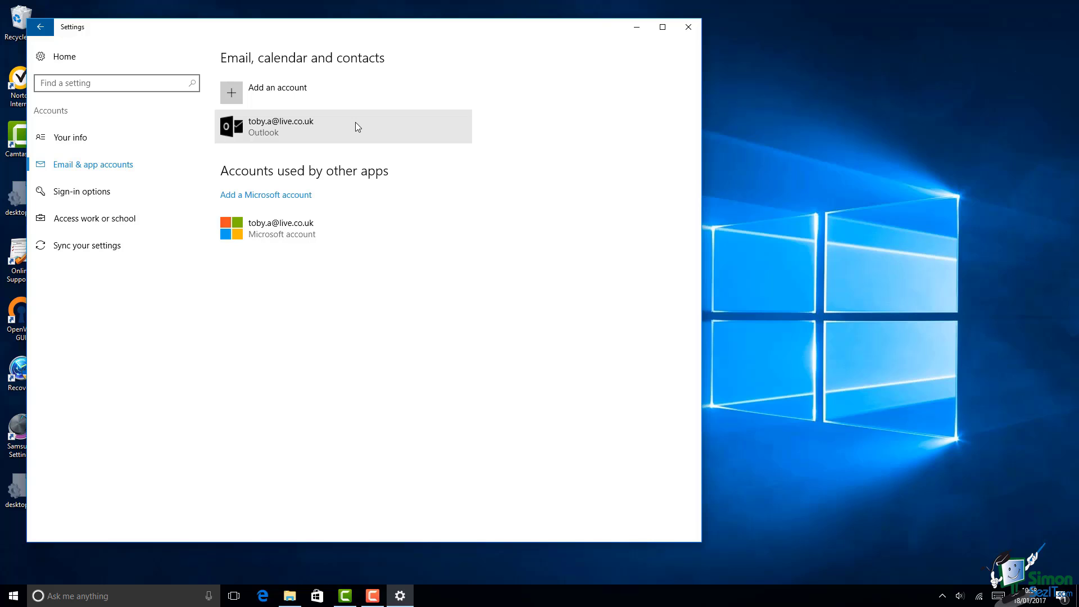
{"action": "mouse_move", "coordinate": [254, 157]}
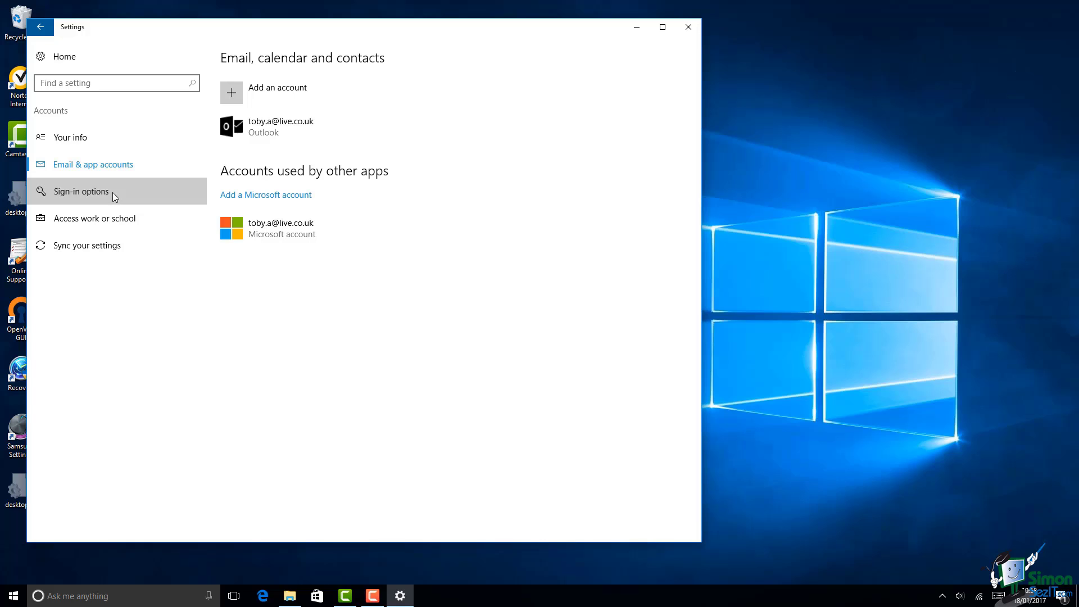
{"action": "left_click", "coordinate": [81, 192]}
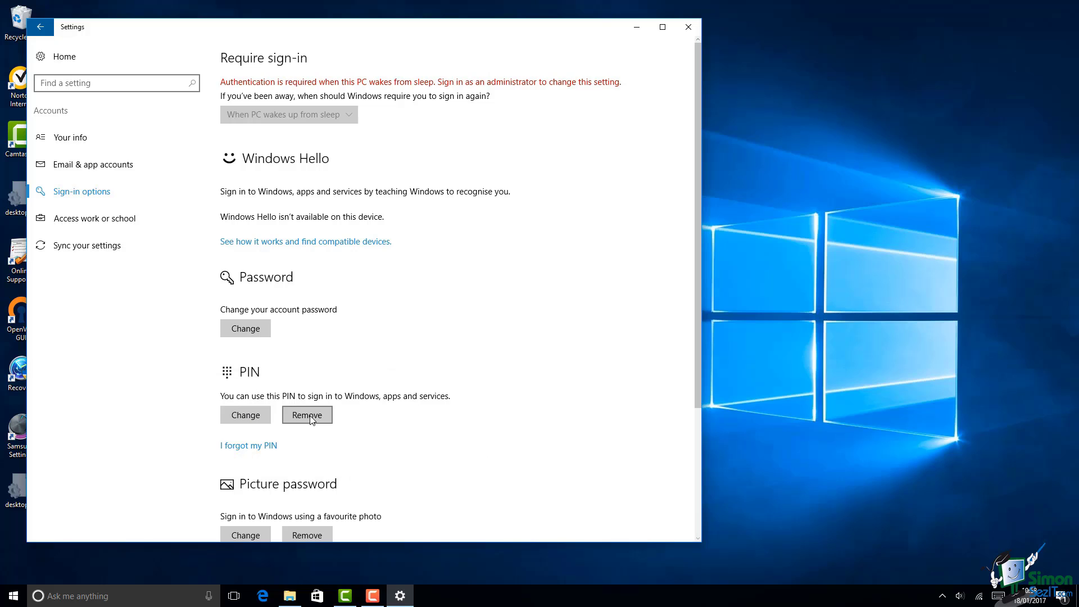
{"action": "mouse_move", "coordinate": [55, 257]}
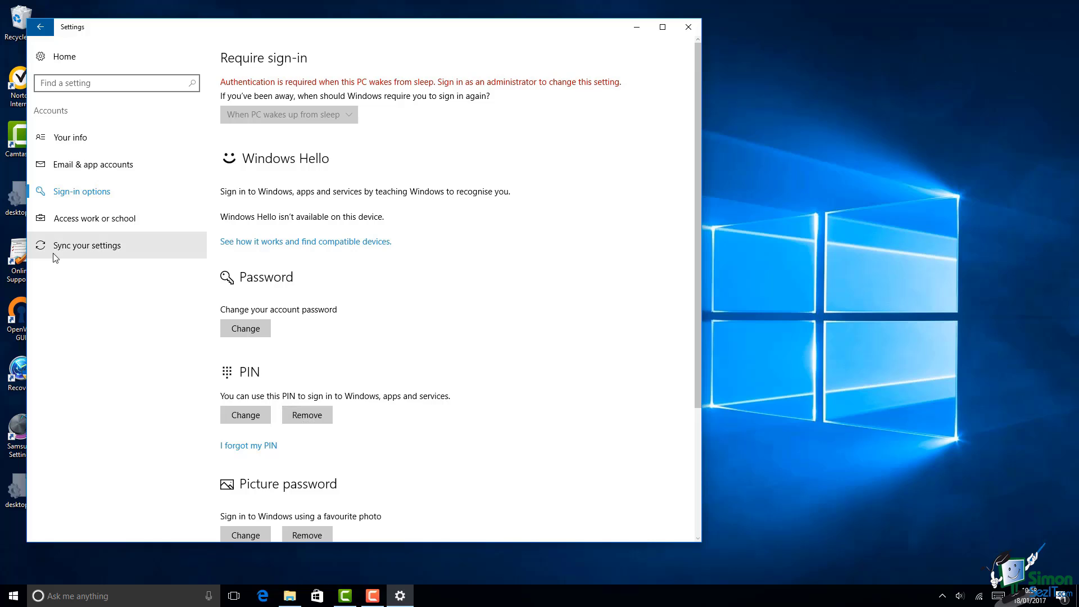
Review the sync toggles, then go back to the Your info page
{"action": "left_click", "coordinate": [87, 245]}
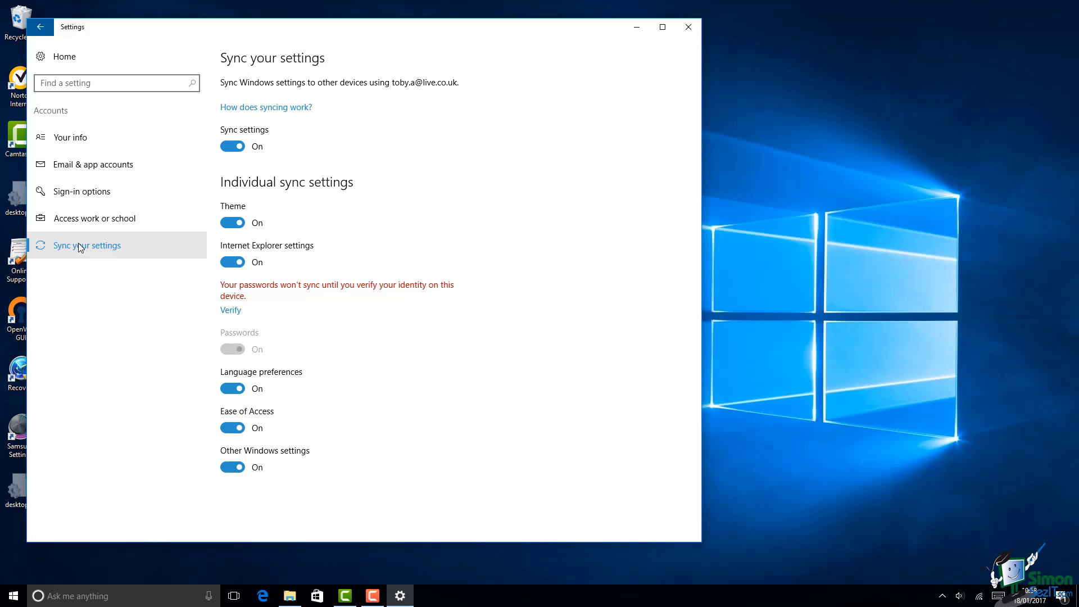
{"action": "mouse_move", "coordinate": [81, 219]}
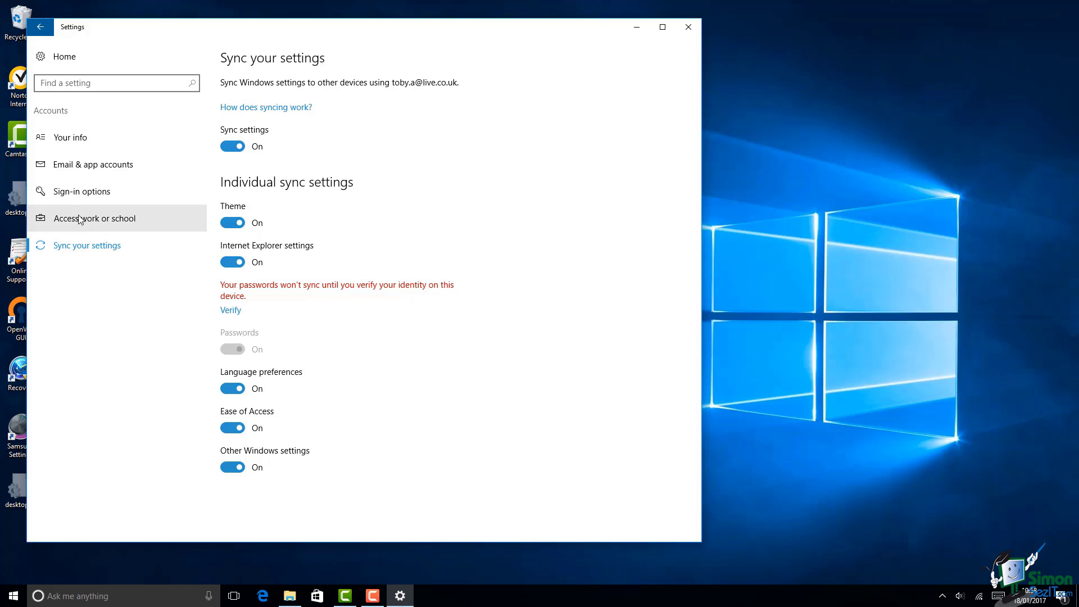
{"action": "mouse_move", "coordinate": [72, 140]}
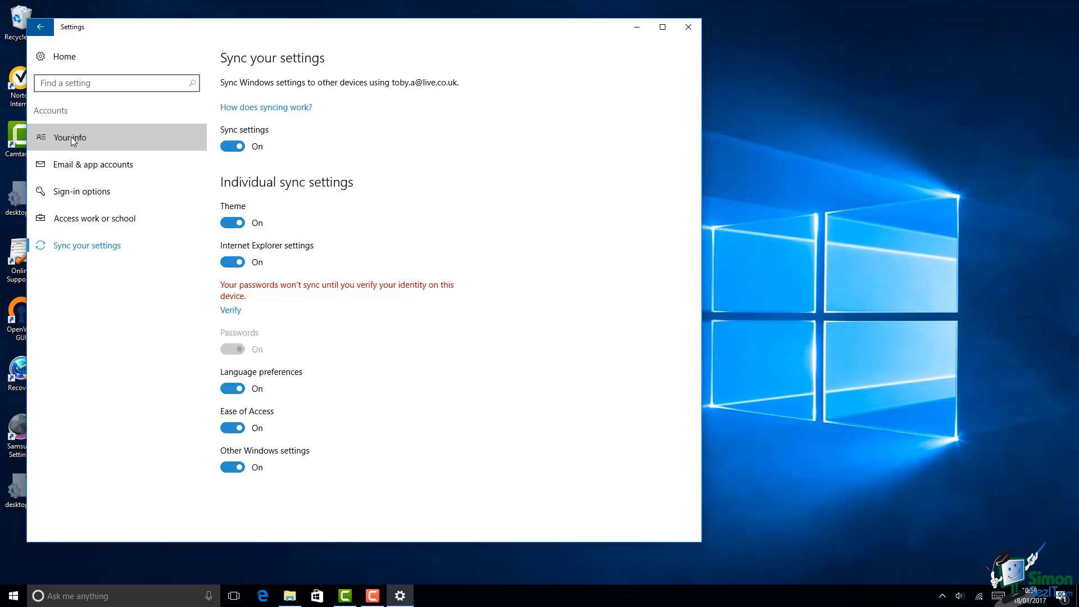
{"action": "left_click", "coordinate": [69, 138]}
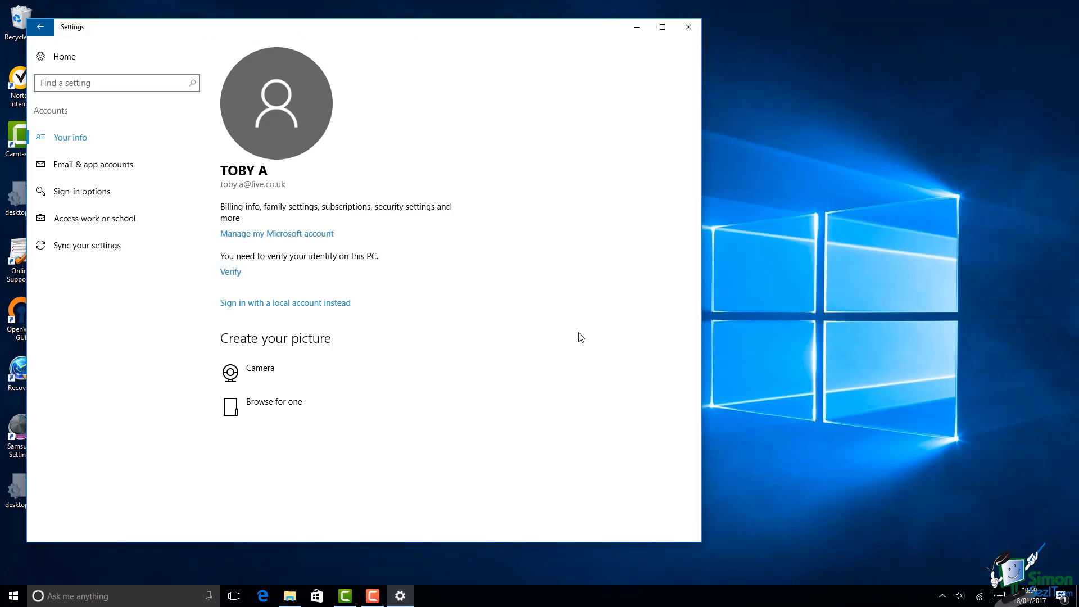
{"action": "mouse_move", "coordinate": [275, 239]}
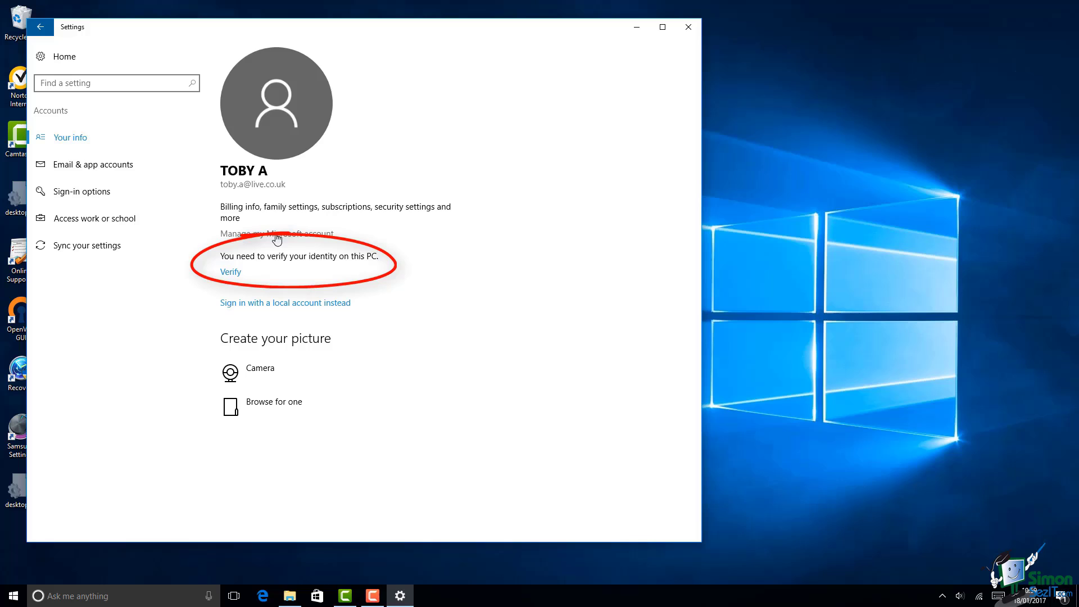
{"action": "mouse_move", "coordinate": [228, 274]}
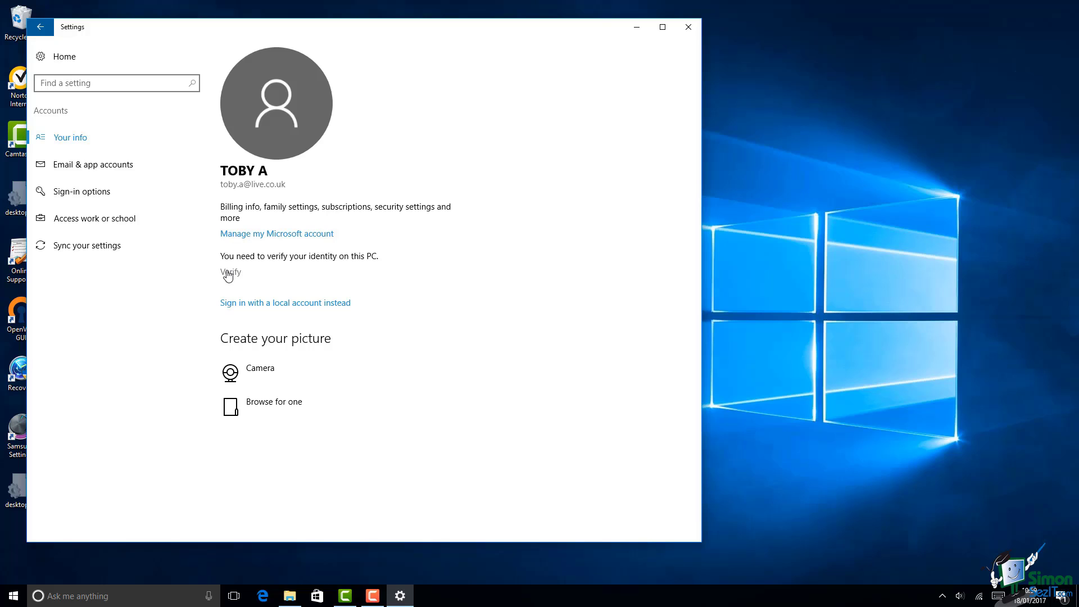
{"action": "mouse_move", "coordinate": [314, 343]}
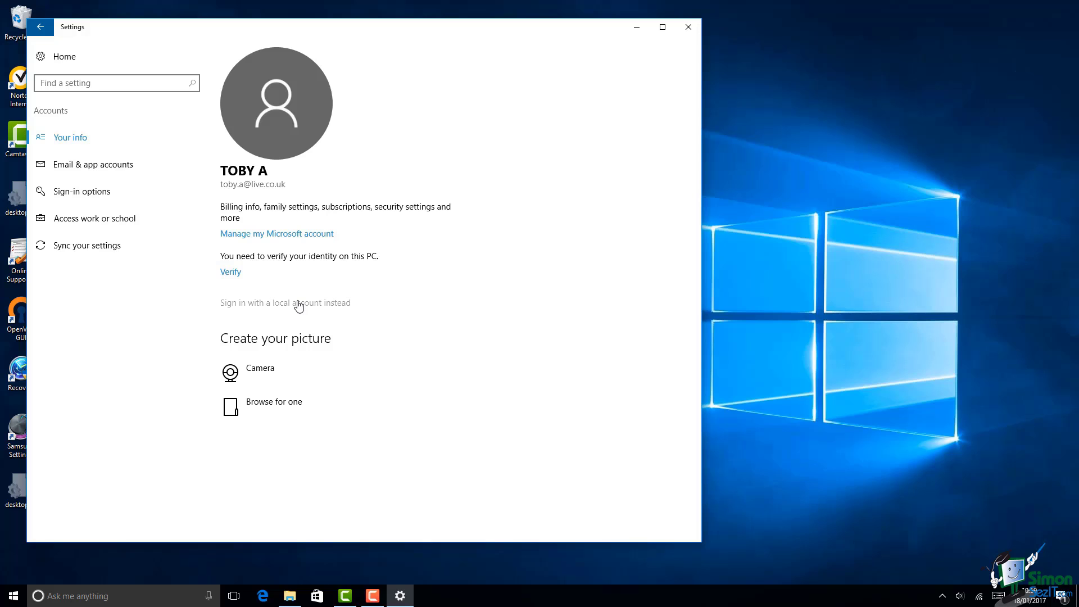
Verify the current password, enter the TobyA2 local account details, then sign out
{"action": "left_click", "coordinate": [286, 303]}
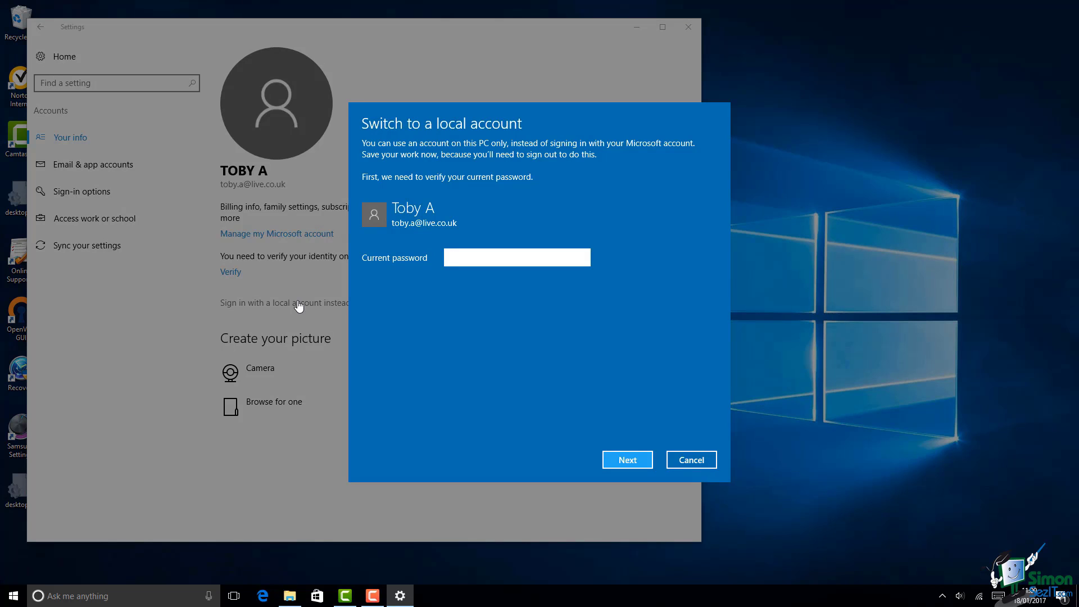
{"action": "type", "text": "password"}
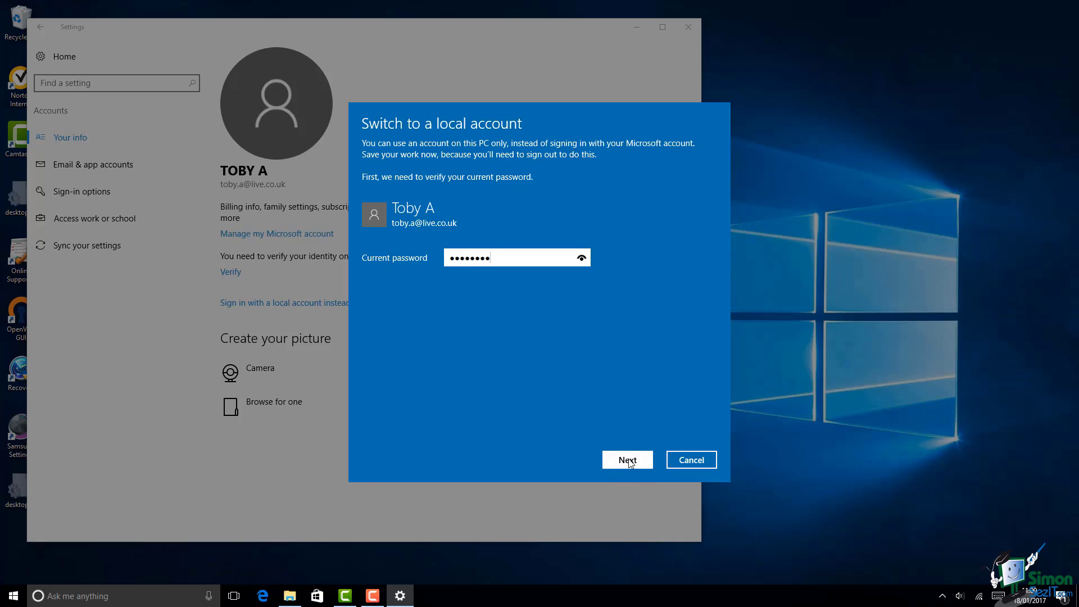
{"action": "left_click", "coordinate": [627, 460]}
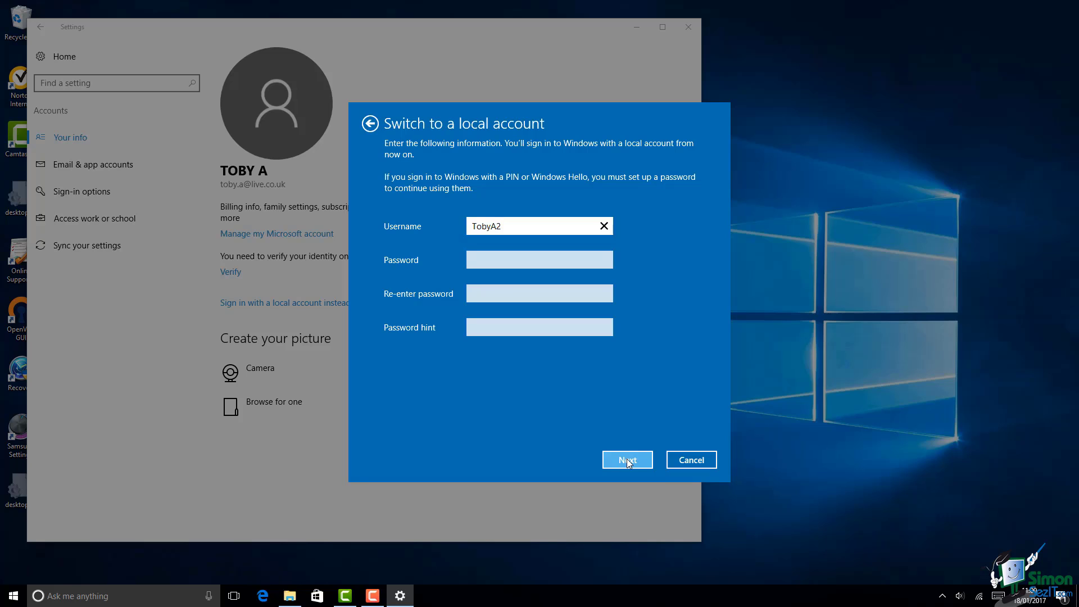
{"action": "mouse_move", "coordinate": [967, 357]}
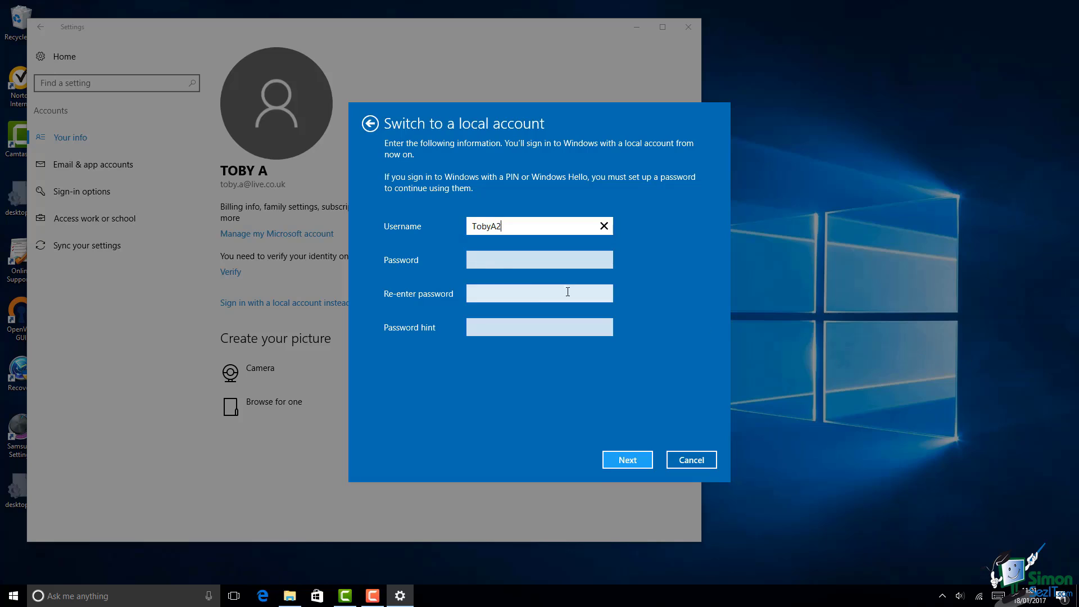
{"action": "left_click", "coordinate": [540, 259]}
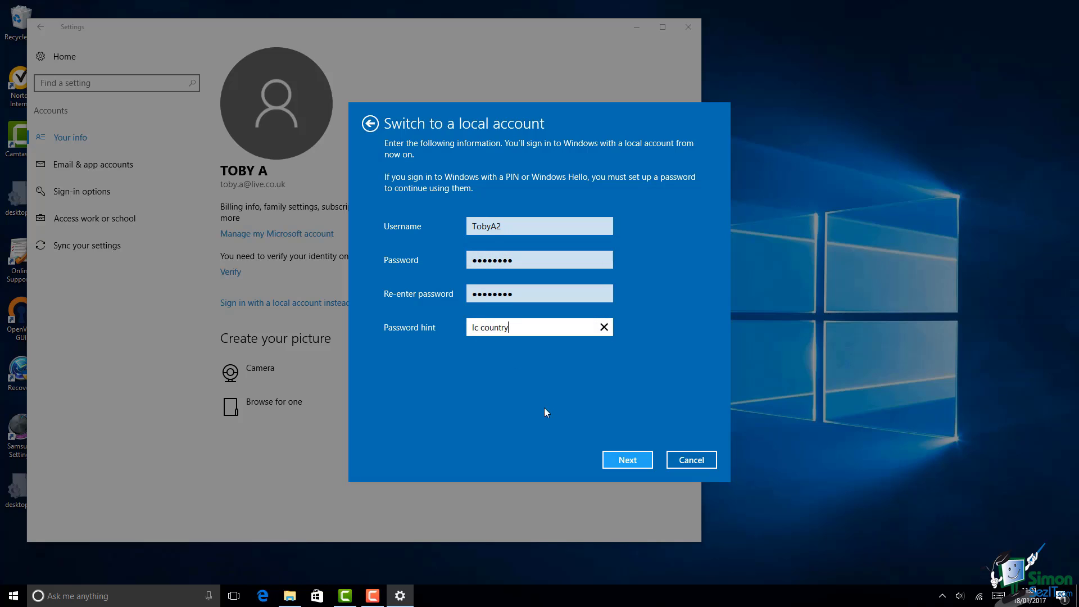
{"action": "mouse_move", "coordinate": [627, 463]}
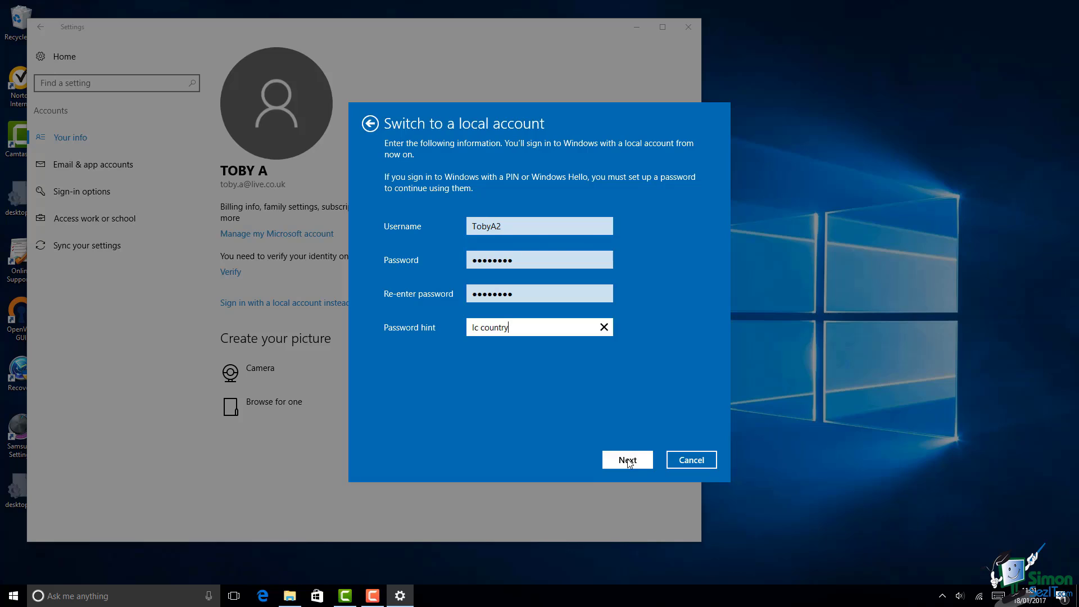
{"action": "left_click", "coordinate": [628, 460]}
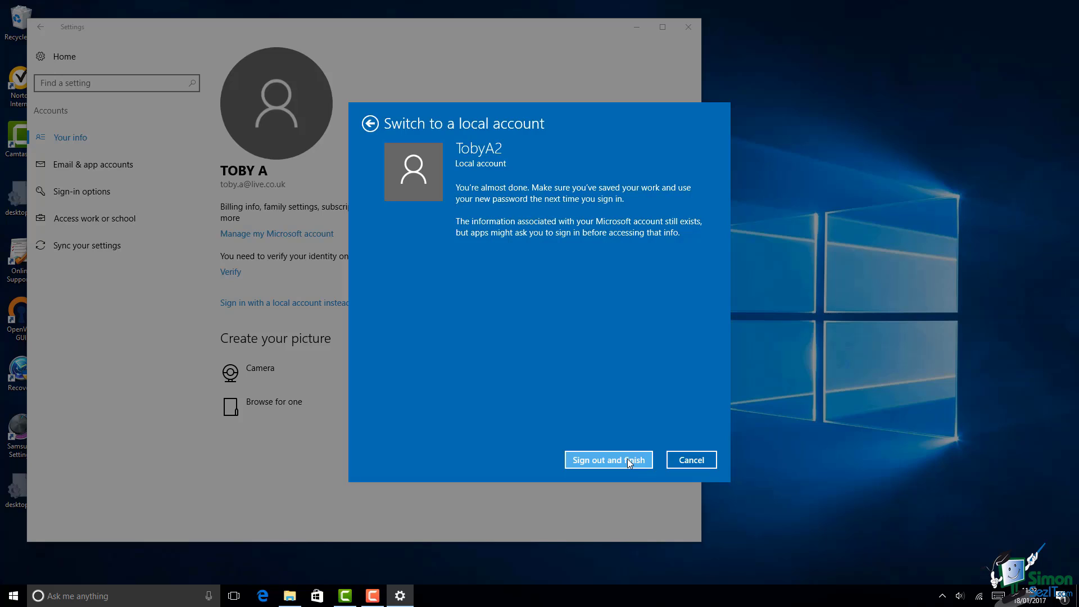
{"action": "left_click", "coordinate": [609, 460]}
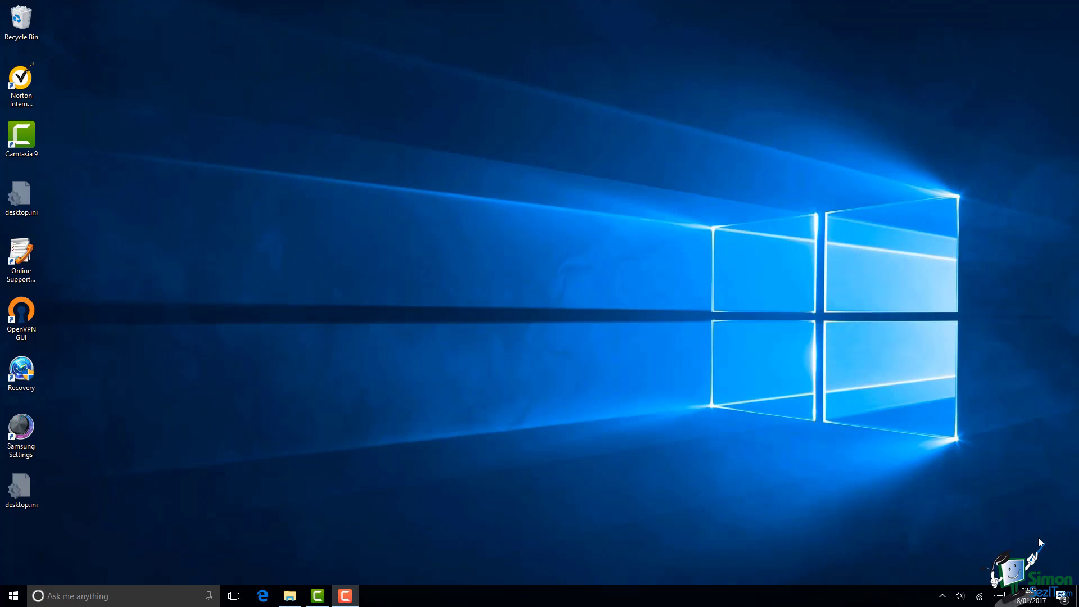
Under Accounts > Your info, choose to sign in with a Microsoft account instead
{"action": "left_click", "coordinate": [8, 595]}
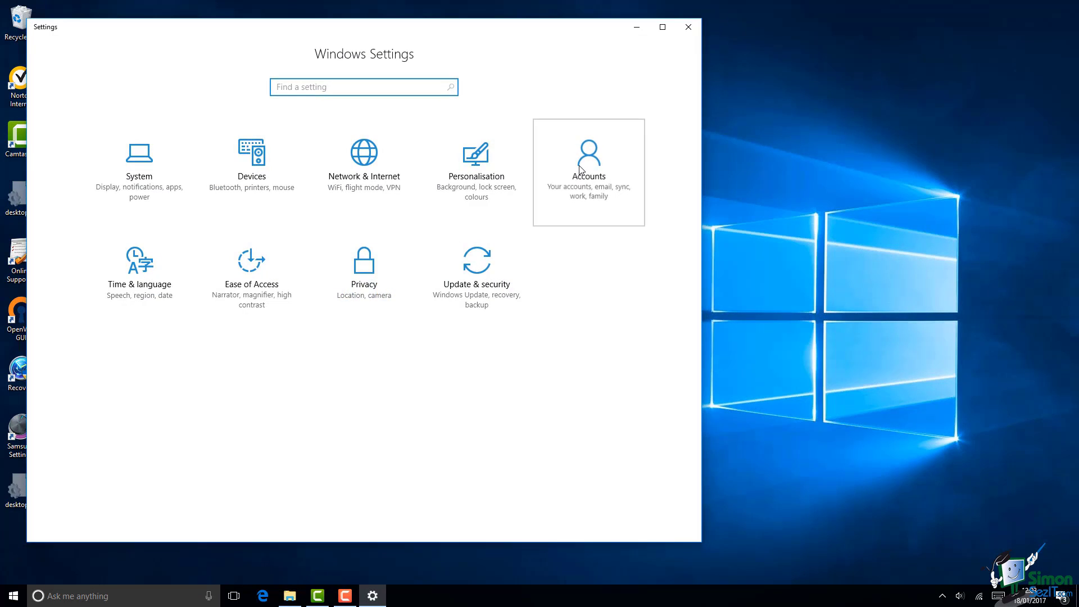
{"action": "left_click", "coordinate": [588, 158]}
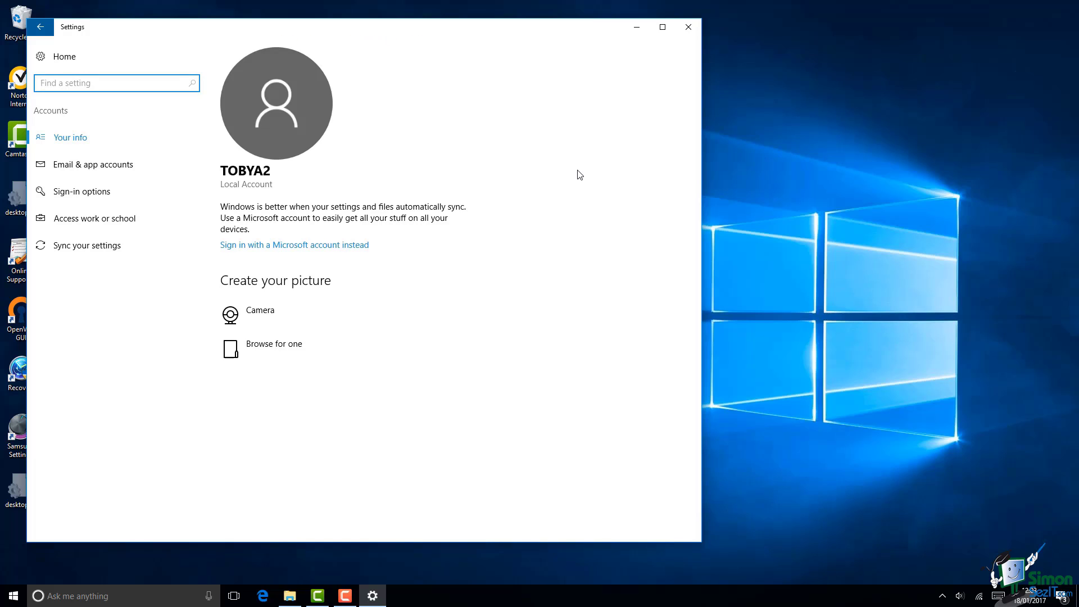
{"action": "mouse_move", "coordinate": [293, 250]}
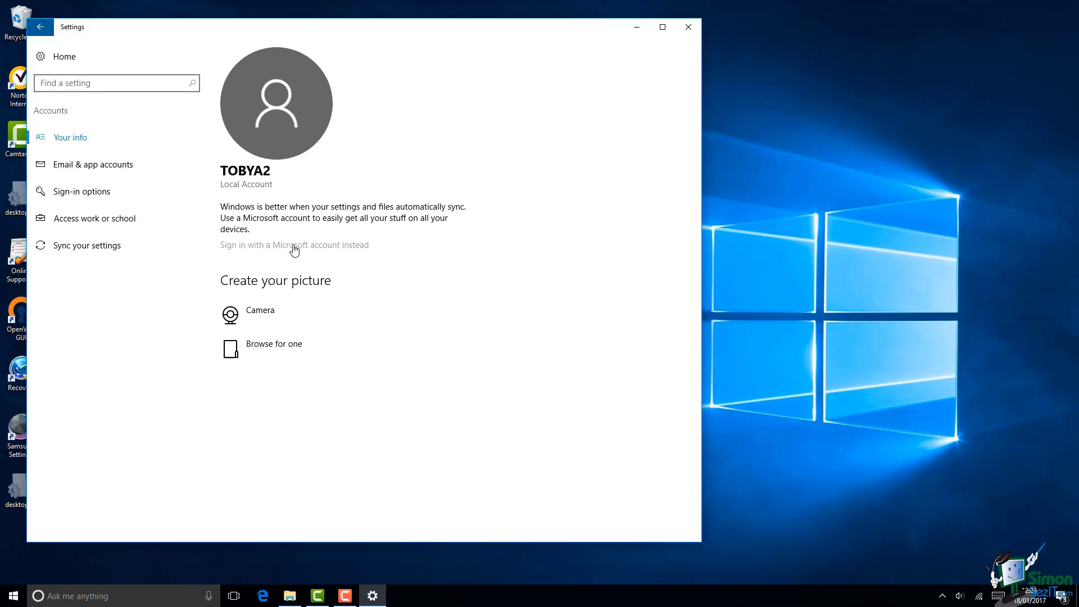
{"action": "left_click", "coordinate": [294, 244]}
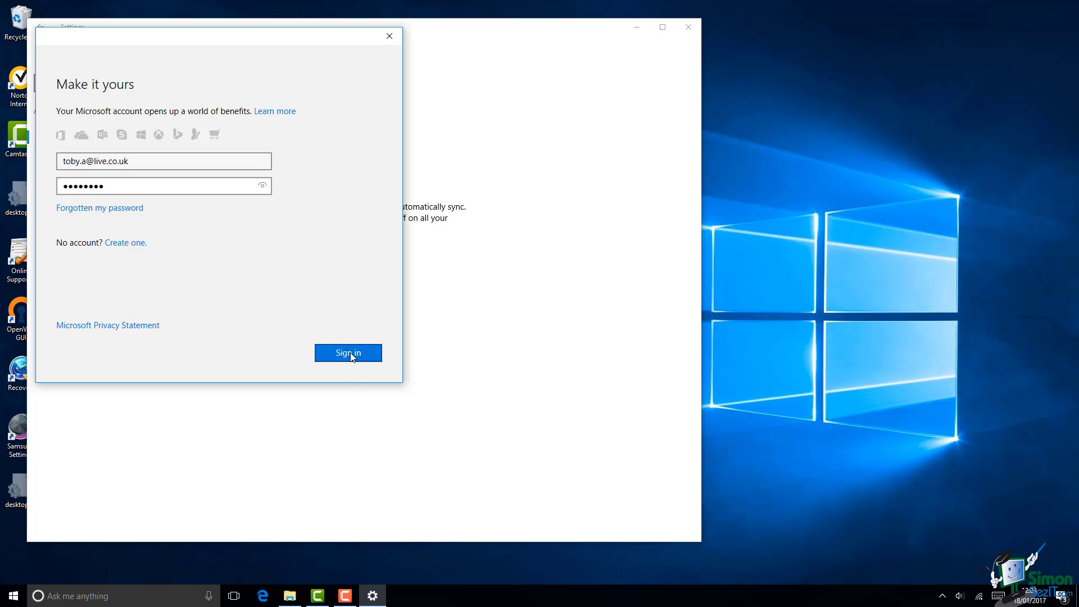
Sign in, confirm the current Windows password, and skip past Windows Hello setup
{"action": "left_click", "coordinate": [348, 352]}
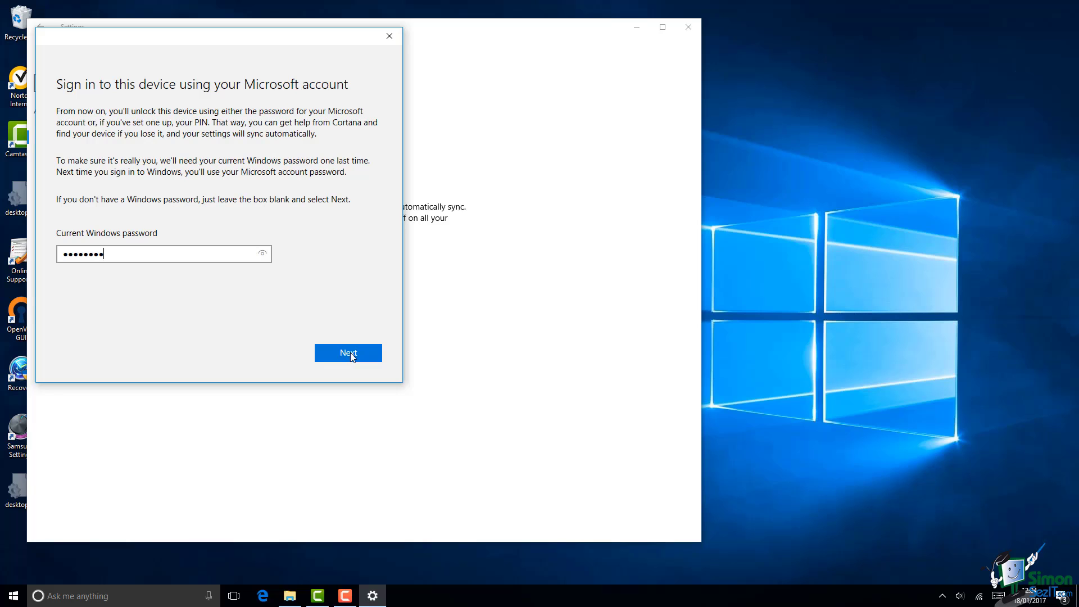
{"action": "left_click", "coordinate": [348, 352]}
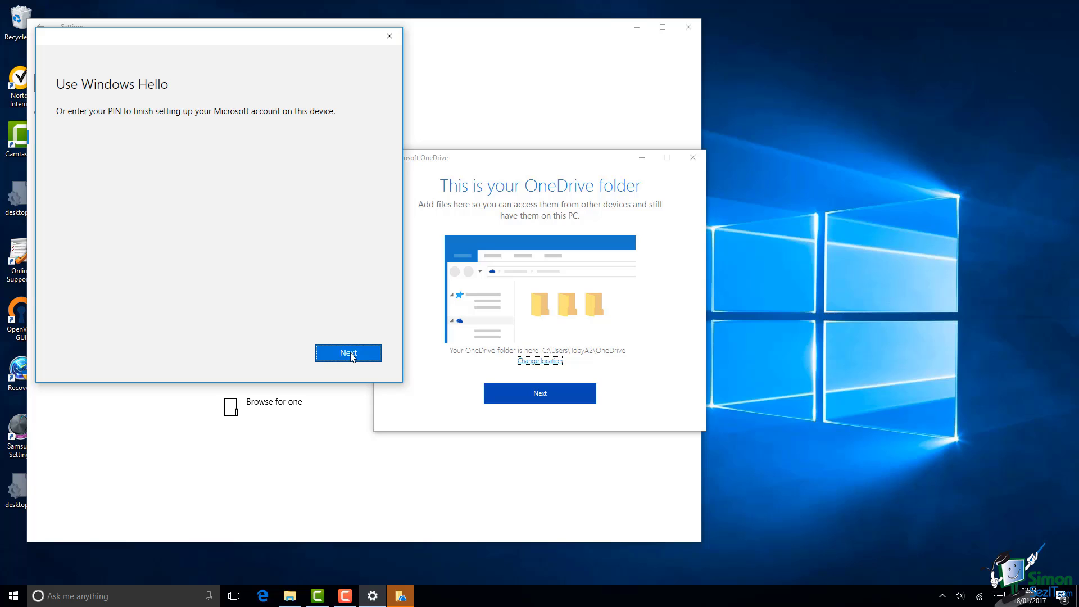
{"action": "left_click", "coordinate": [347, 353]}
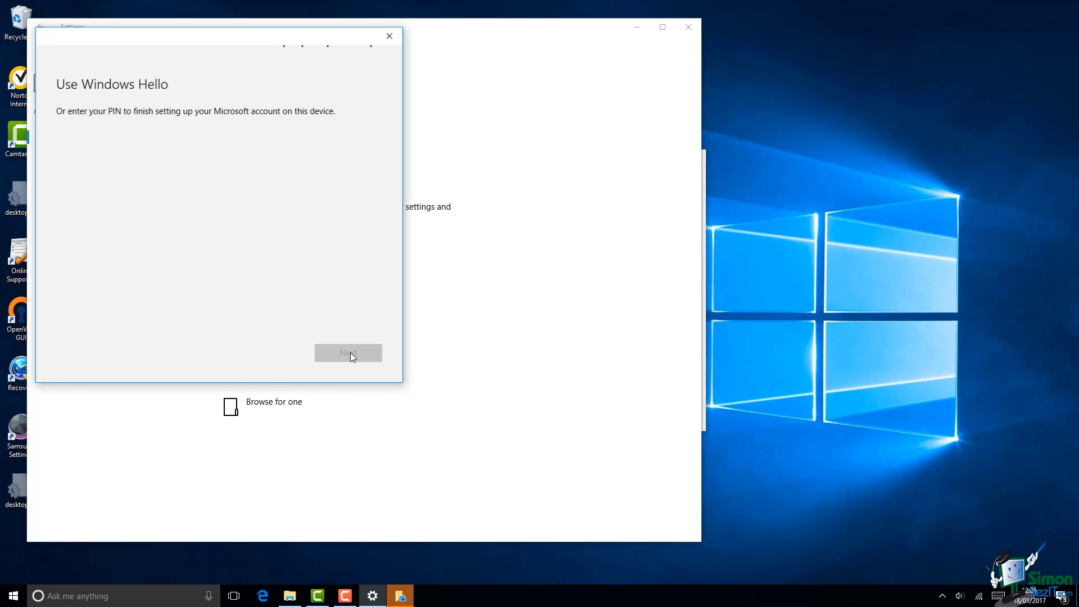
{"action": "left_click", "coordinate": [388, 35]}
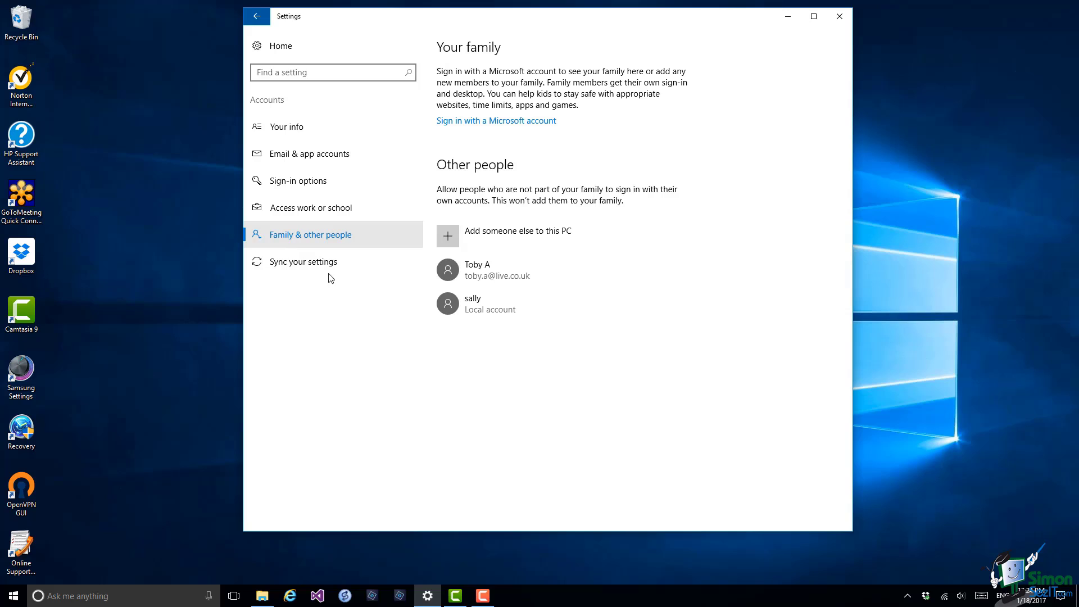
{"action": "mouse_move", "coordinate": [490, 241]}
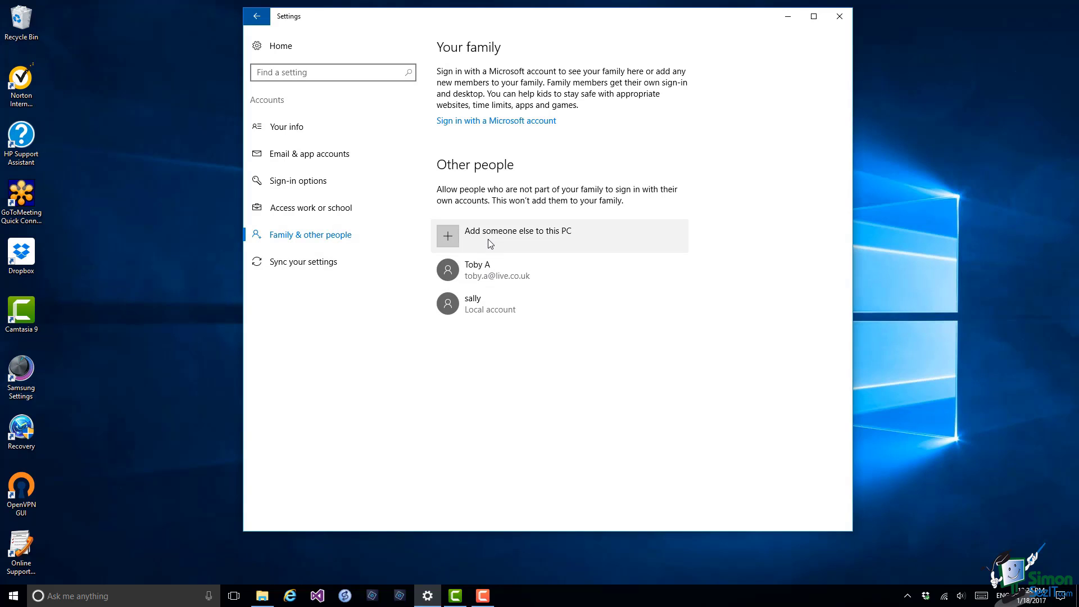
Choose 'Add someone else to this PC' under Family & other people
{"action": "left_click", "coordinate": [517, 235]}
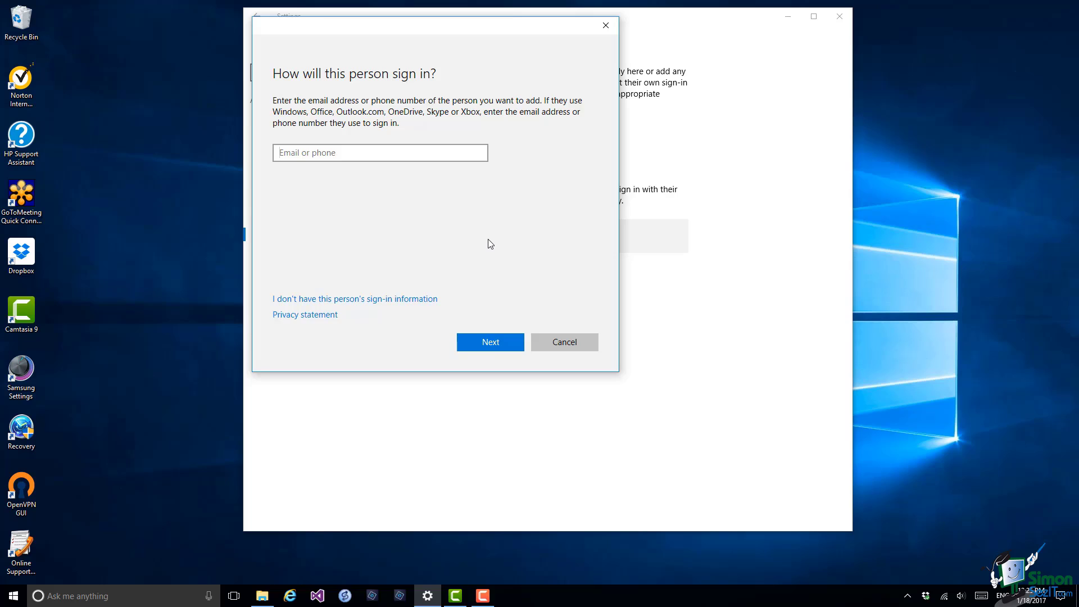
{"action": "left_click", "coordinate": [380, 152]}
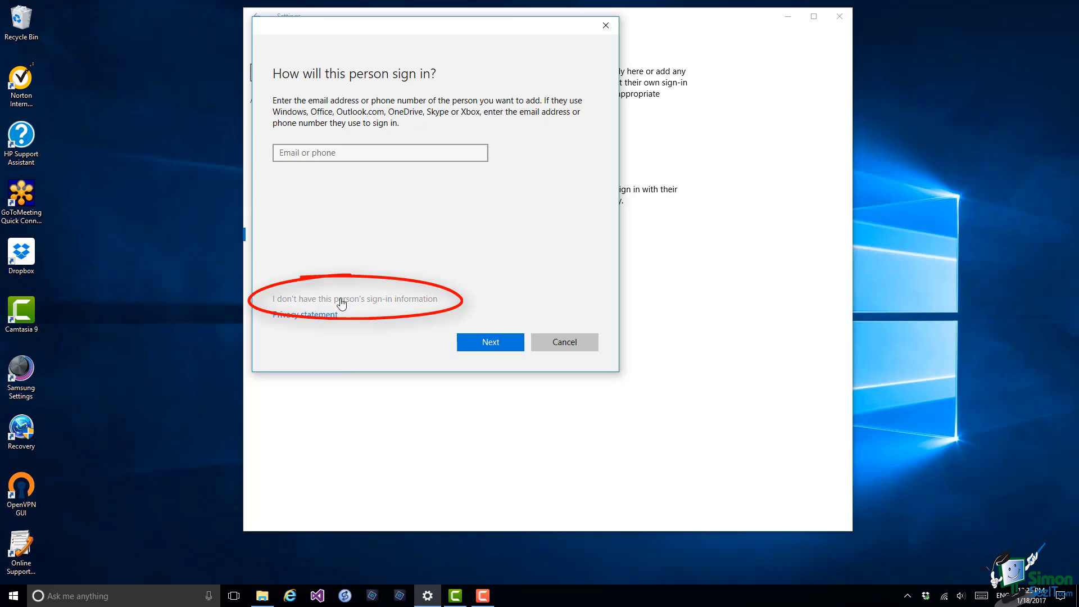
Choose 'I don't have this person's sign-in information' to reach the account form
{"action": "left_click", "coordinate": [346, 299]}
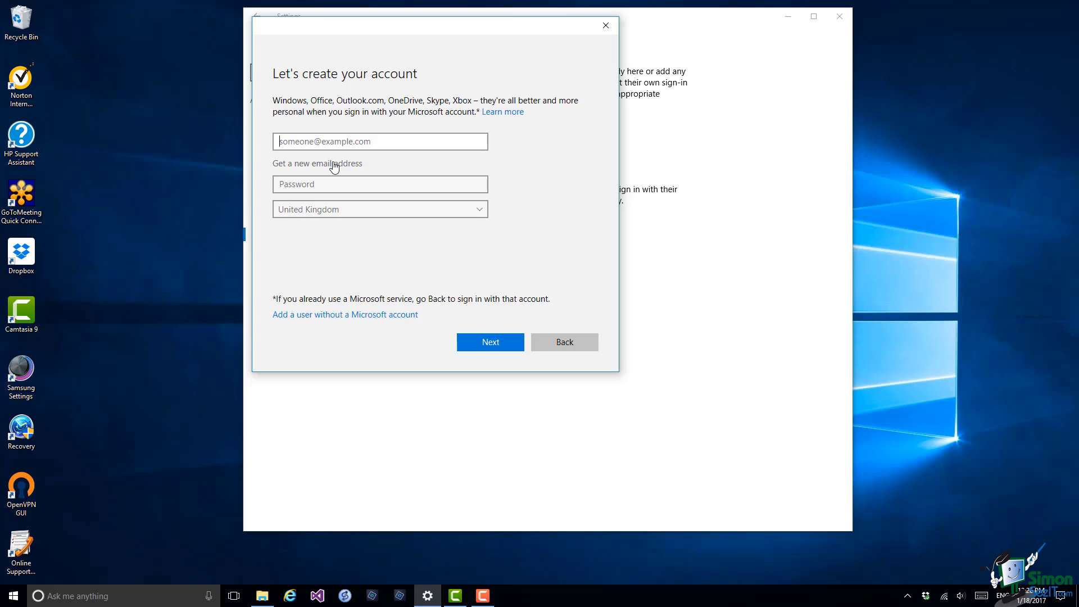
{"action": "mouse_move", "coordinate": [375, 163]}
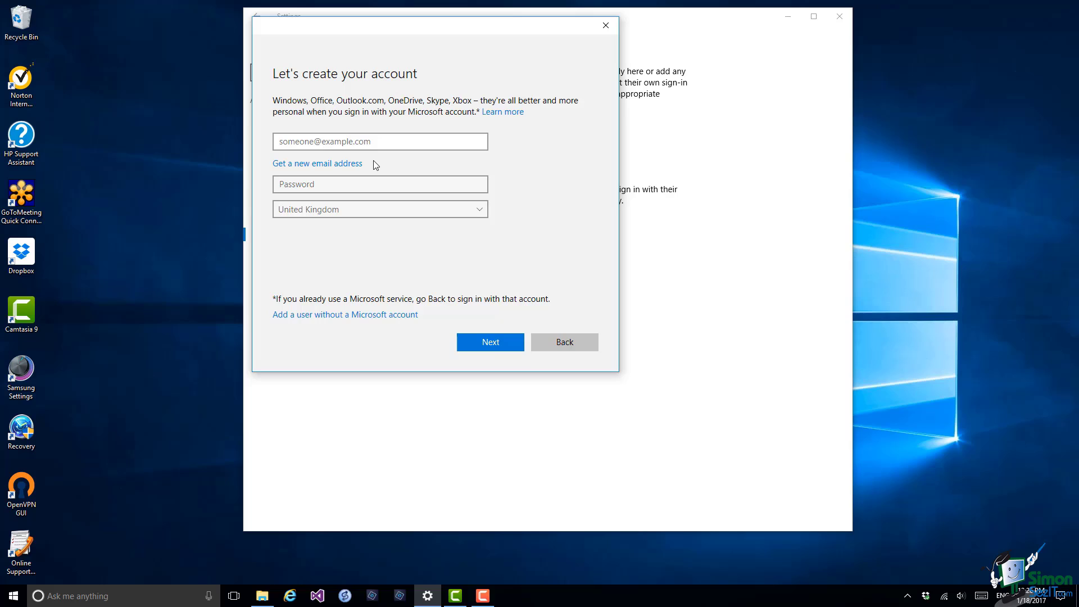
{"action": "left_click", "coordinate": [380, 141]}
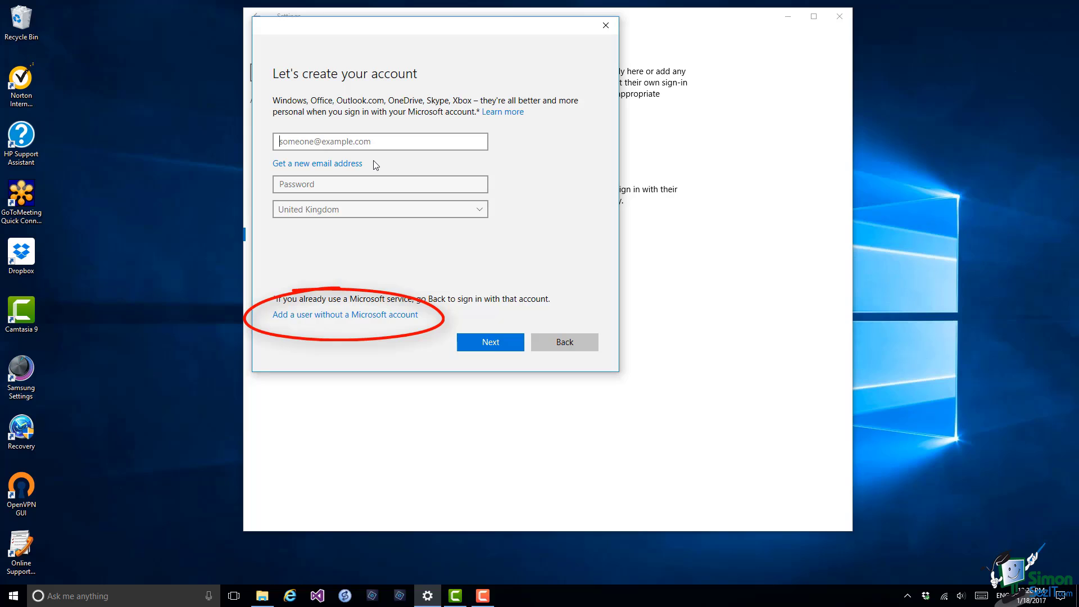
{"action": "mouse_move", "coordinate": [361, 321]}
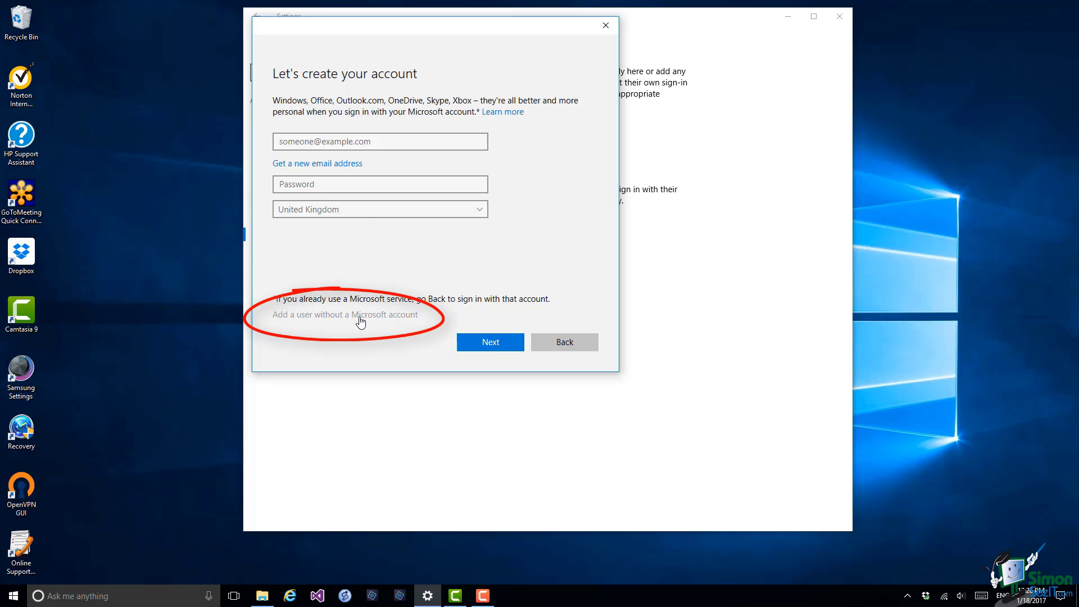
Add user JohnD without a Microsoft account, giving a password and hint
{"action": "left_click", "coordinate": [345, 315]}
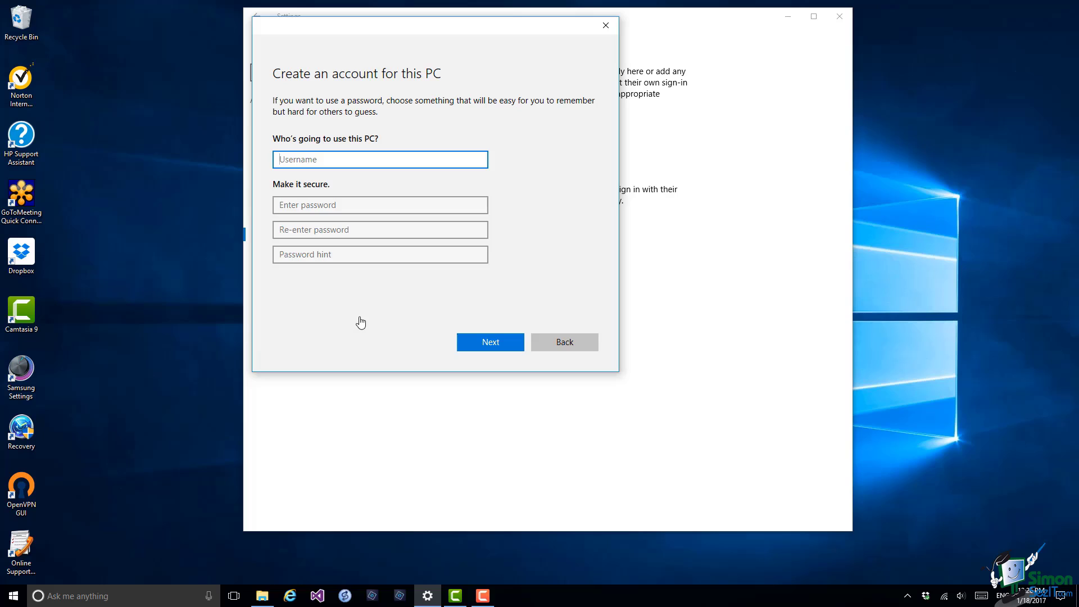
{"action": "type", "text": "J"}
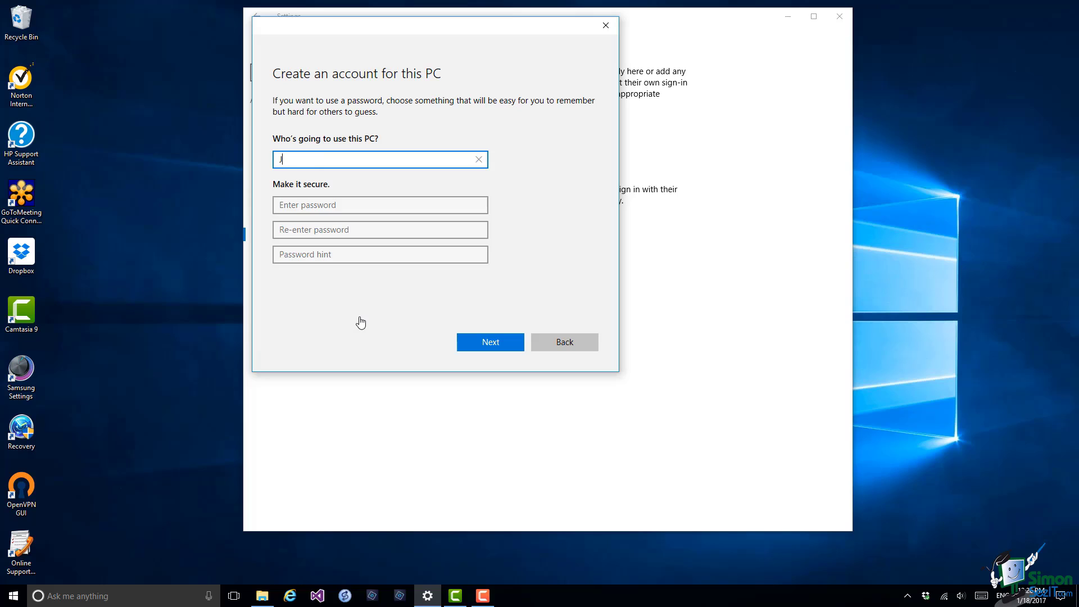
{"action": "type", "text": "ohnD"}
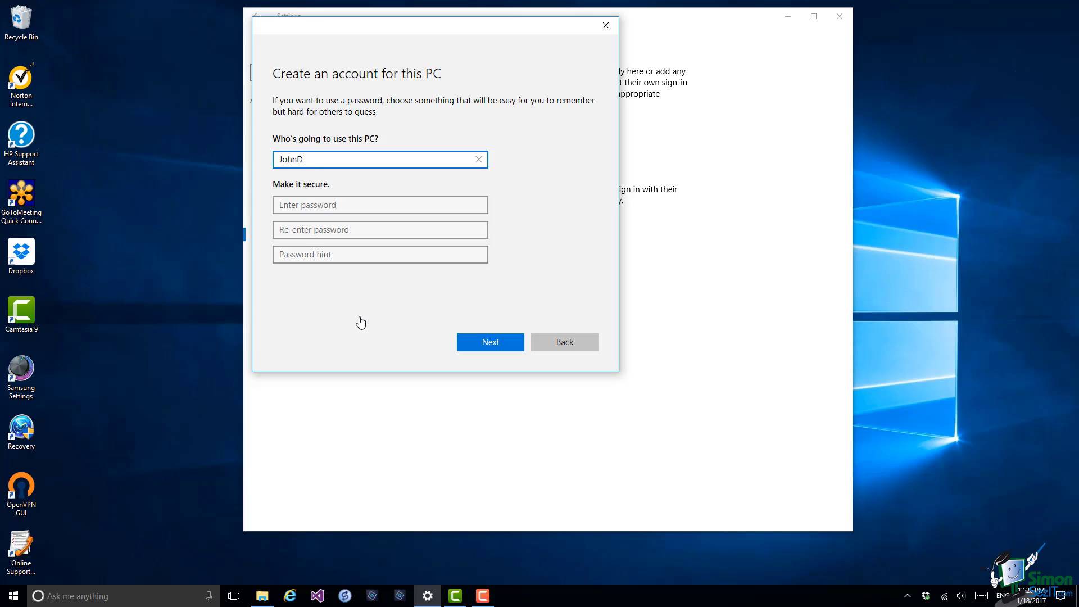
{"action": "mouse_move", "coordinate": [364, 331]}
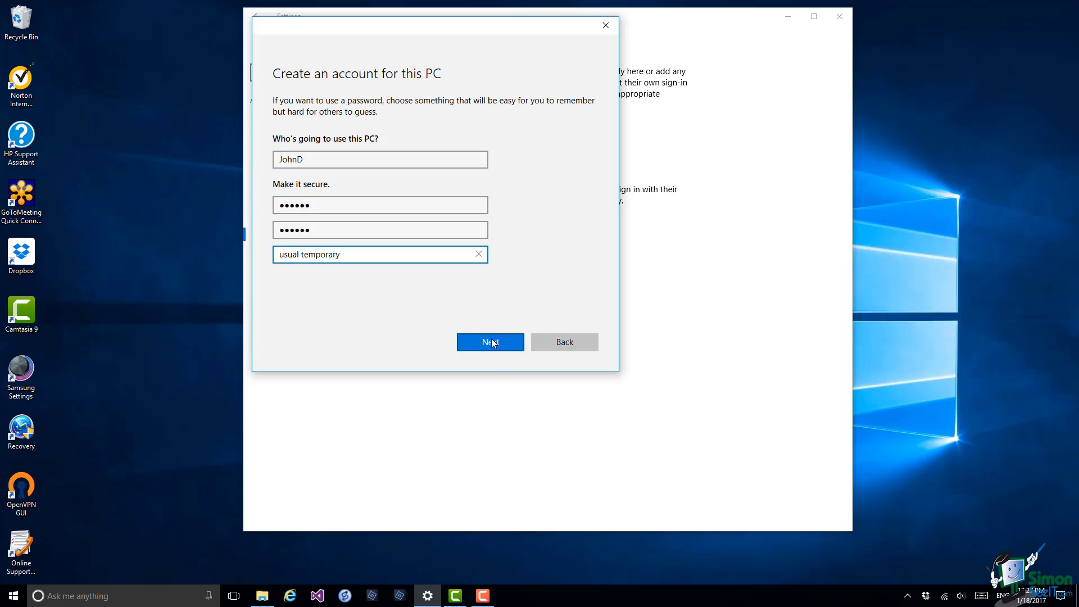
{"action": "left_click", "coordinate": [490, 342]}
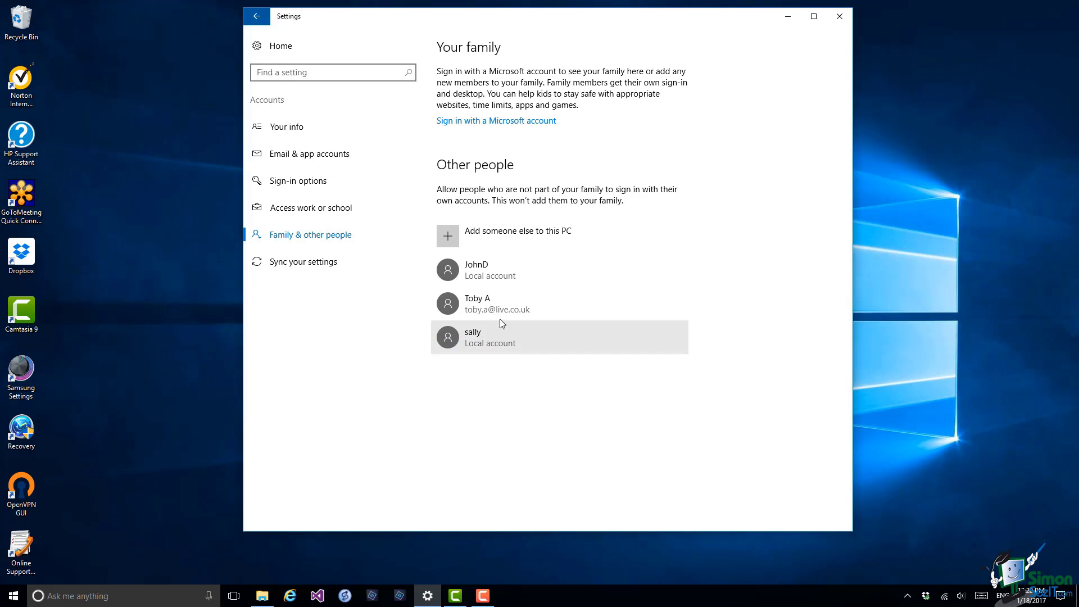
{"action": "mouse_move", "coordinate": [509, 340]}
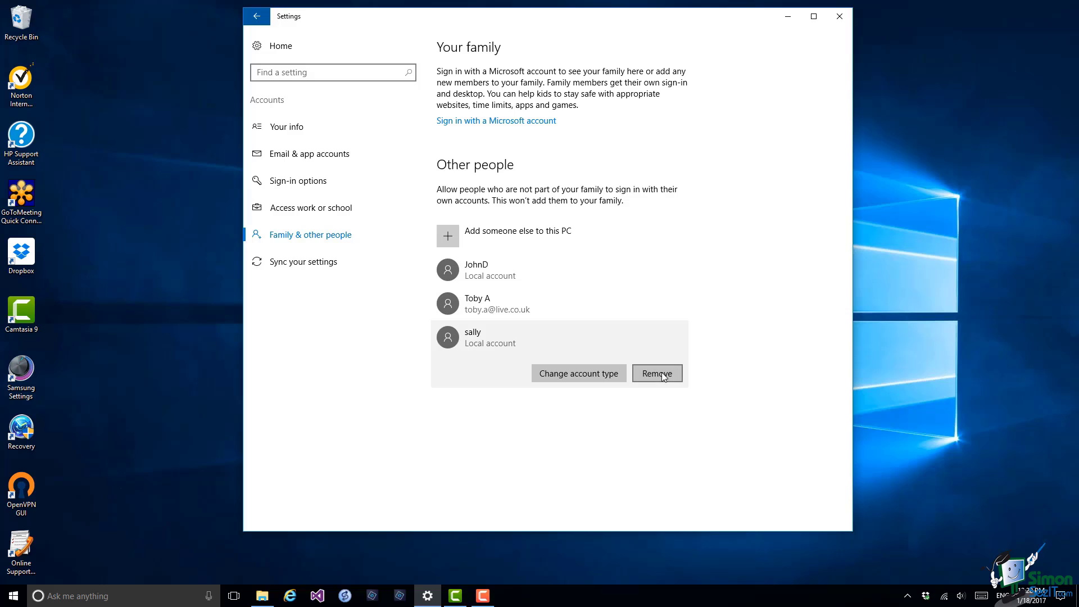
Open Remove for sally's account, then cancel the Delete account and data prompt
{"action": "left_click", "coordinate": [657, 373]}
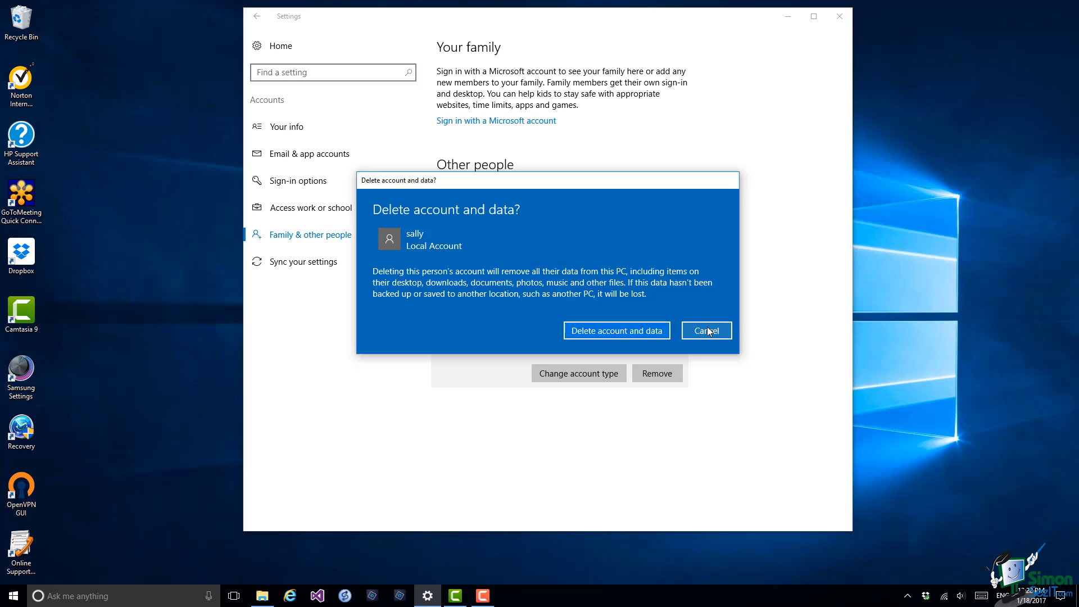
{"action": "left_click", "coordinate": [706, 330]}
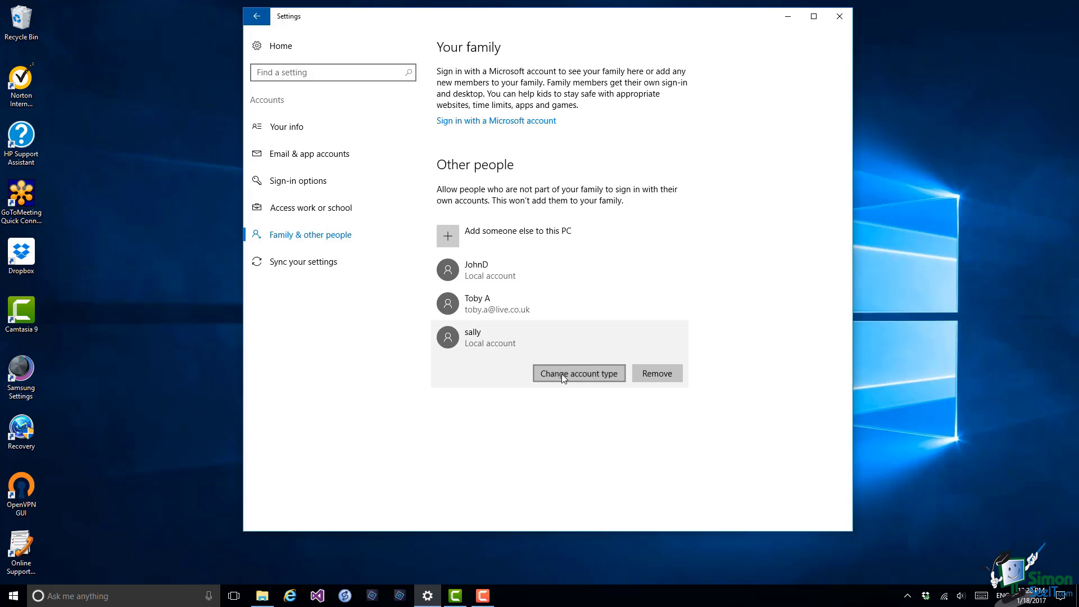
{"action": "left_click", "coordinate": [579, 373]}
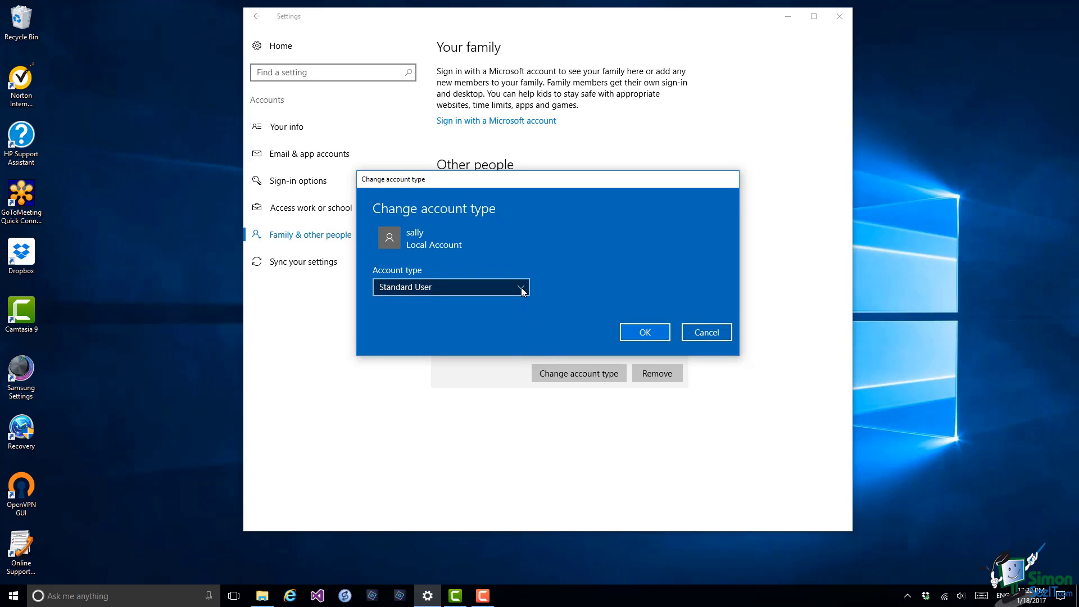
{"action": "left_click", "coordinate": [520, 287]}
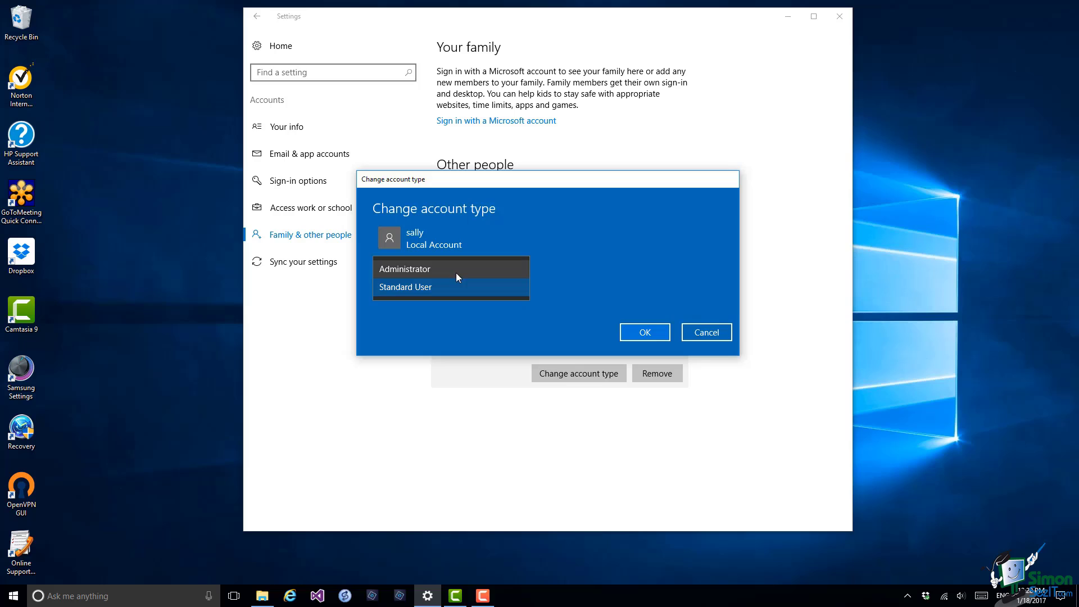
{"action": "mouse_move", "coordinate": [446, 271]}
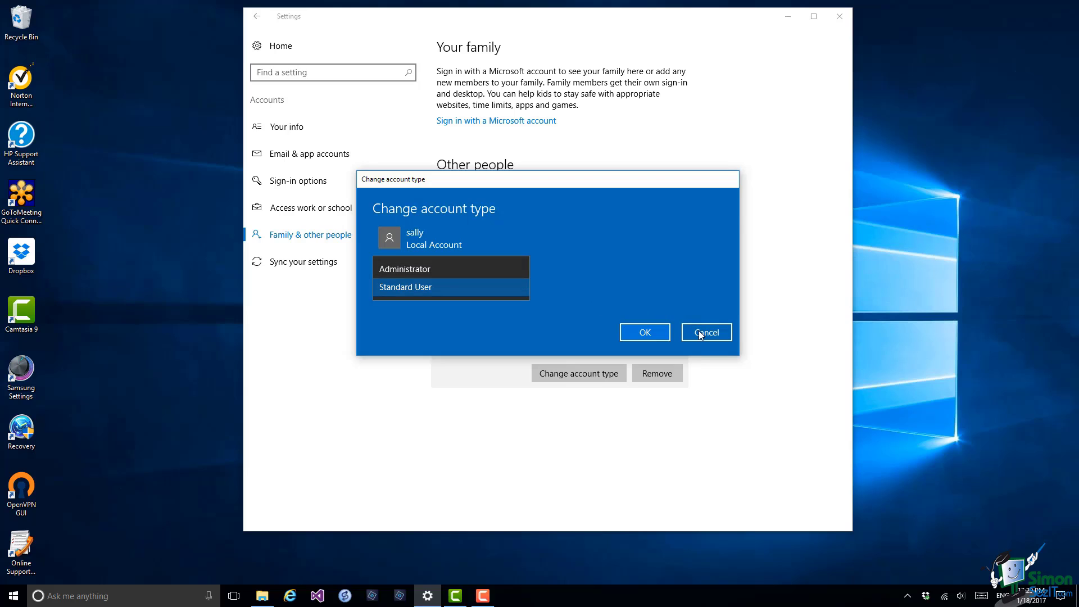
{"action": "left_click", "coordinate": [706, 332]}
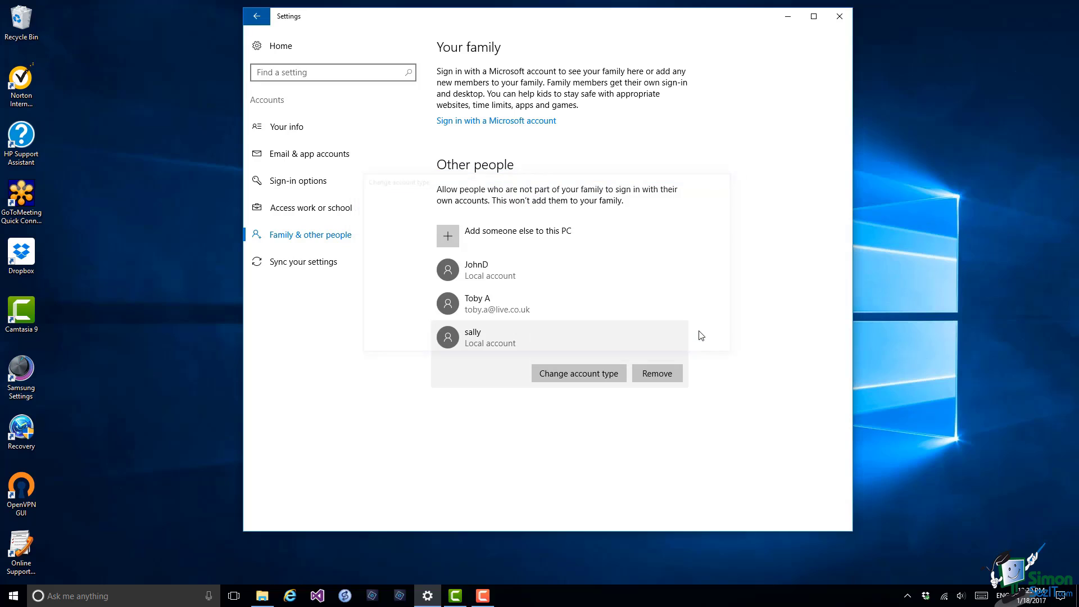